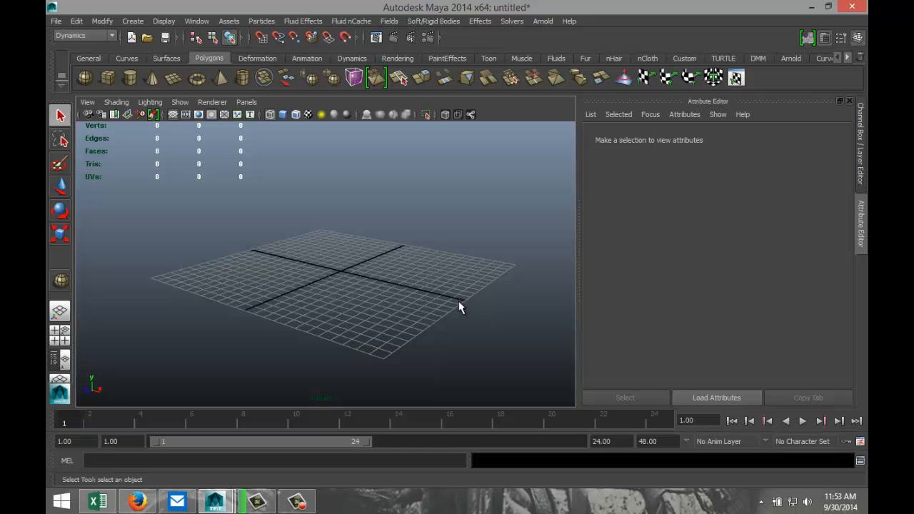
mouse_move(491, 262)
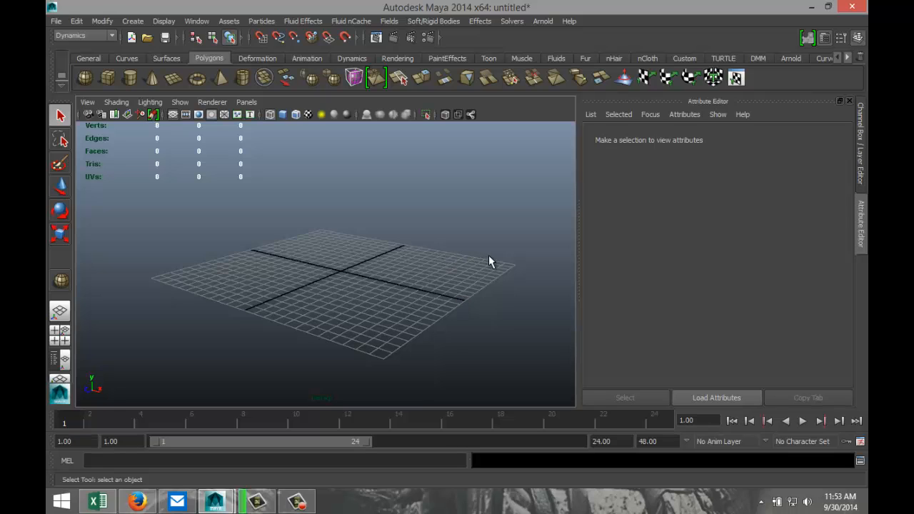
mouse_move(472, 217)
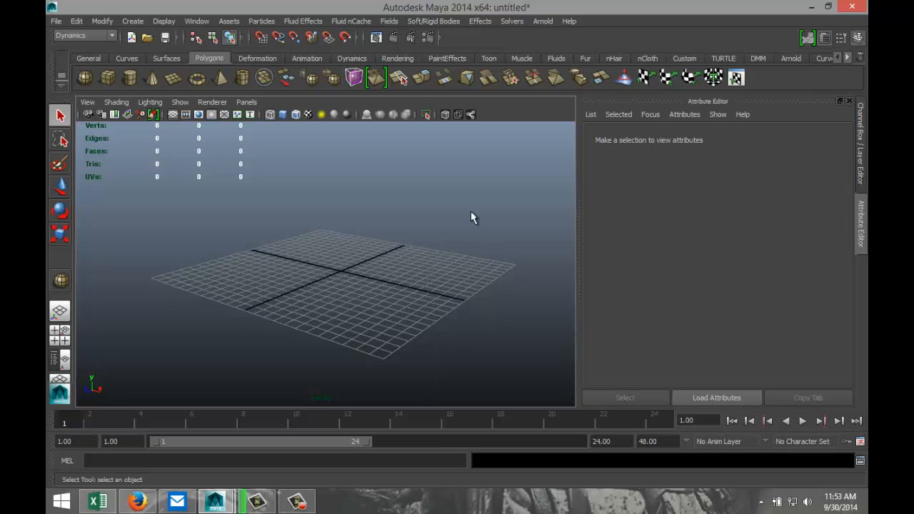
Load the UnderwaterCaustics.ma scene from the Visor's Ocean Examples gallery.
click(197, 21)
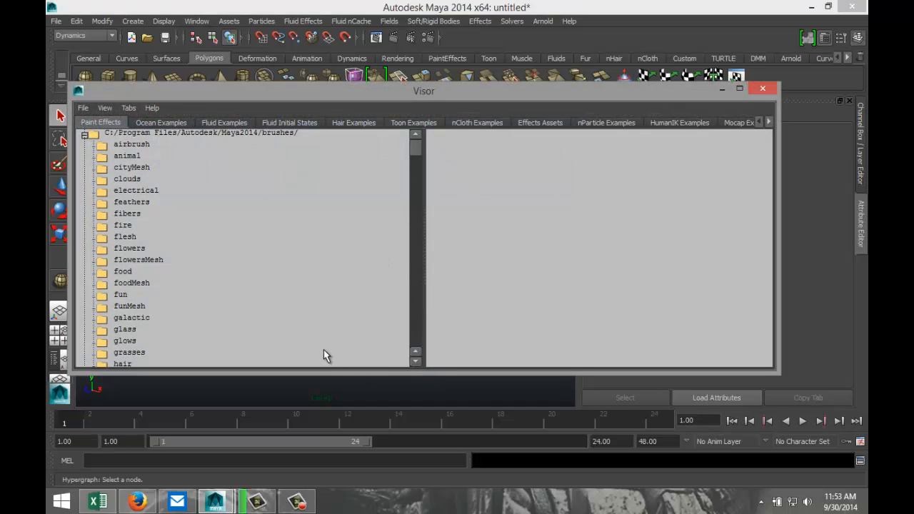
mouse_move(764, 114)
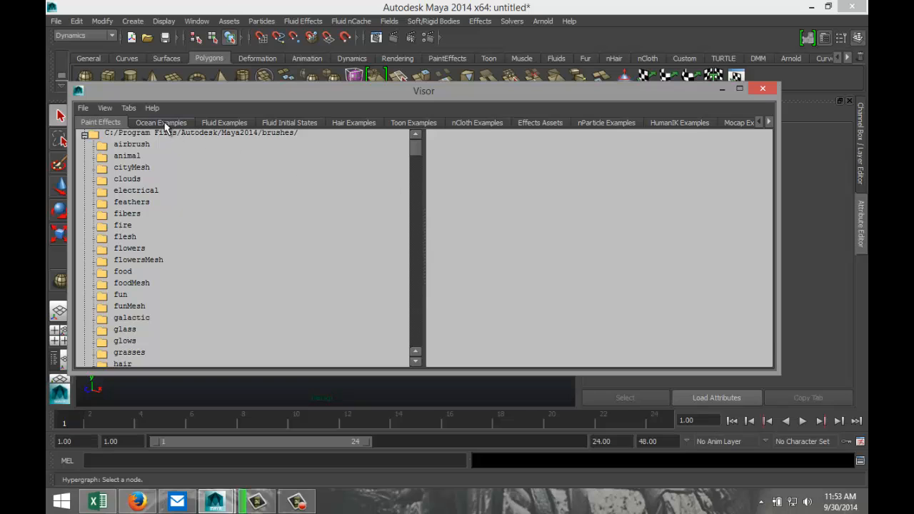
click(160, 122)
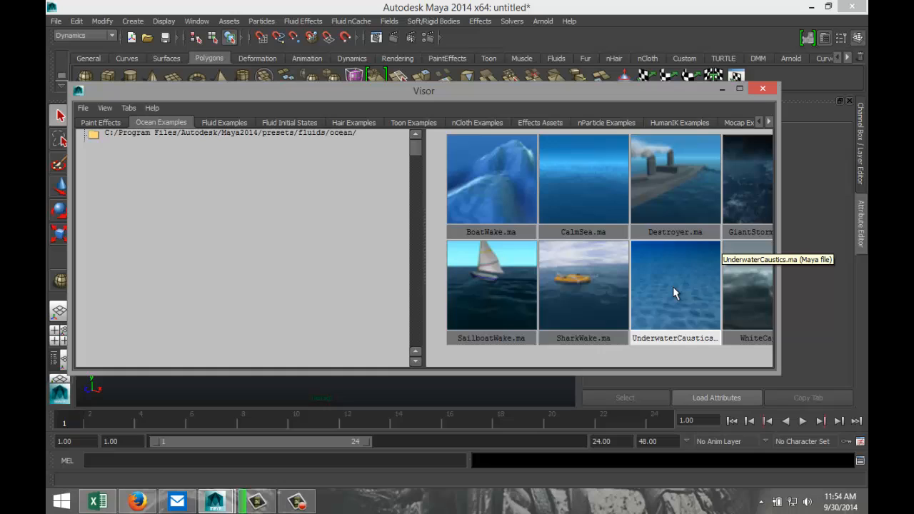
click(675, 289)
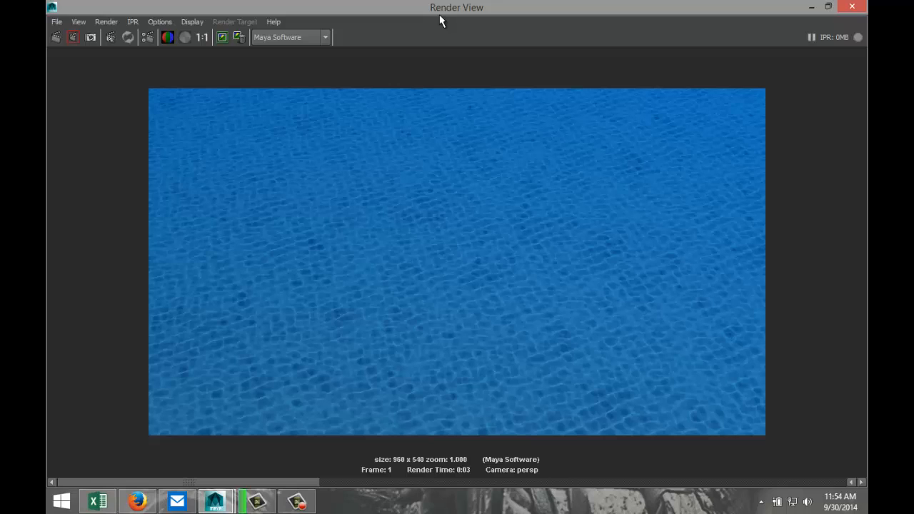
mouse_move(438, 30)
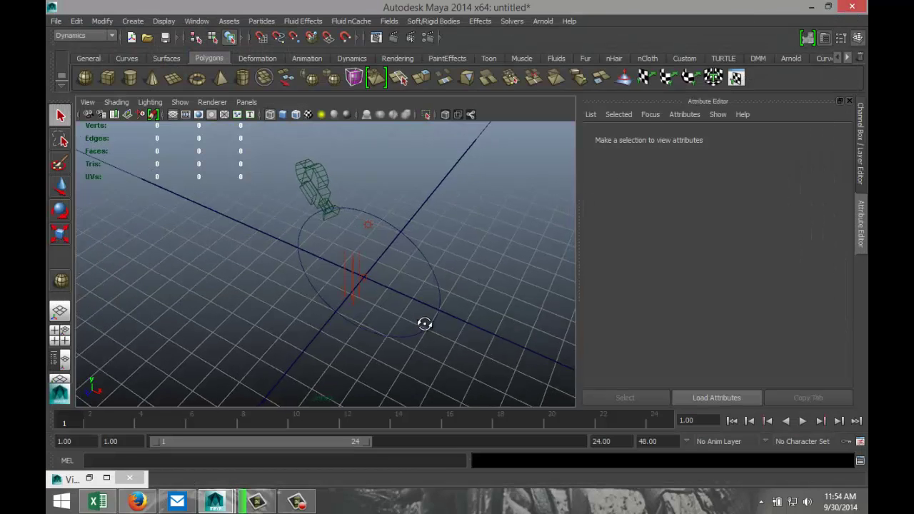
Tumble the camera toward the water horizon and render a test frame.
drag(425, 323, 434, 279)
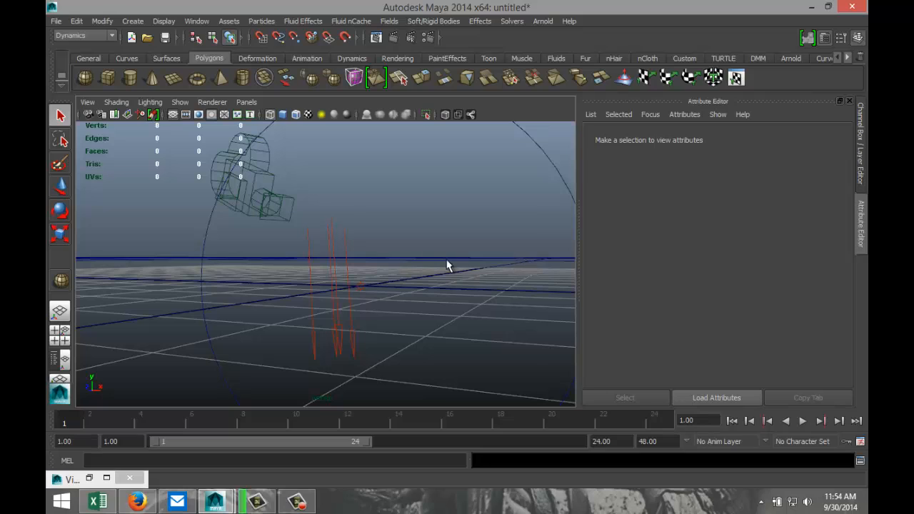
mouse_move(314, 347)
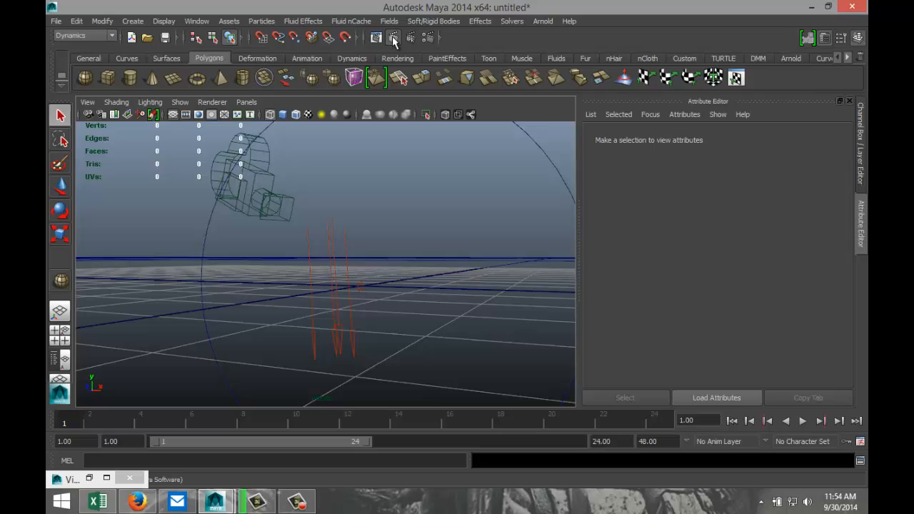
click(394, 37)
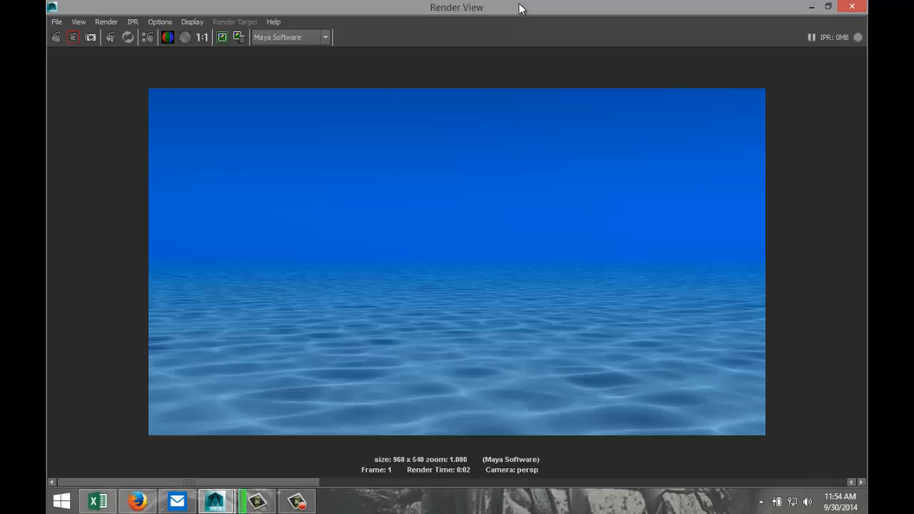
mouse_move(680, 288)
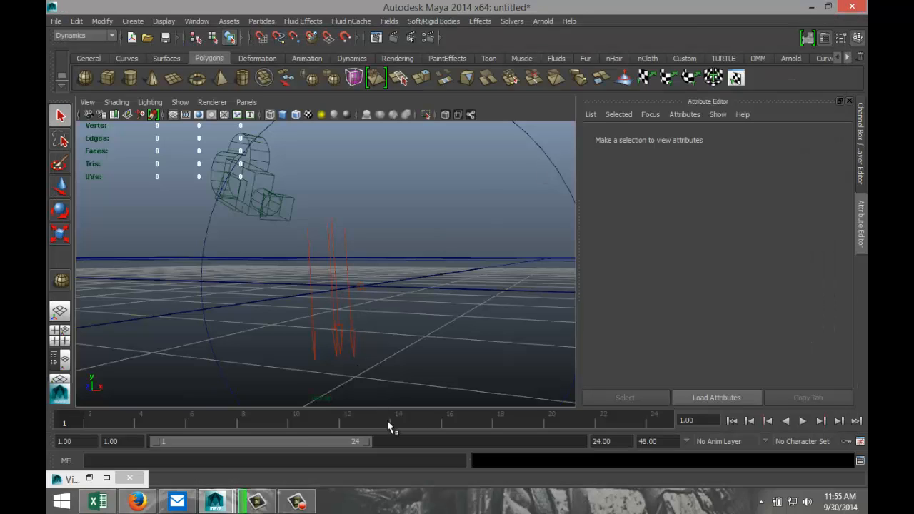
Extend the playback range to 200 frames, rewind, render a frame and briefly play the animation.
click(603, 442)
text(200)
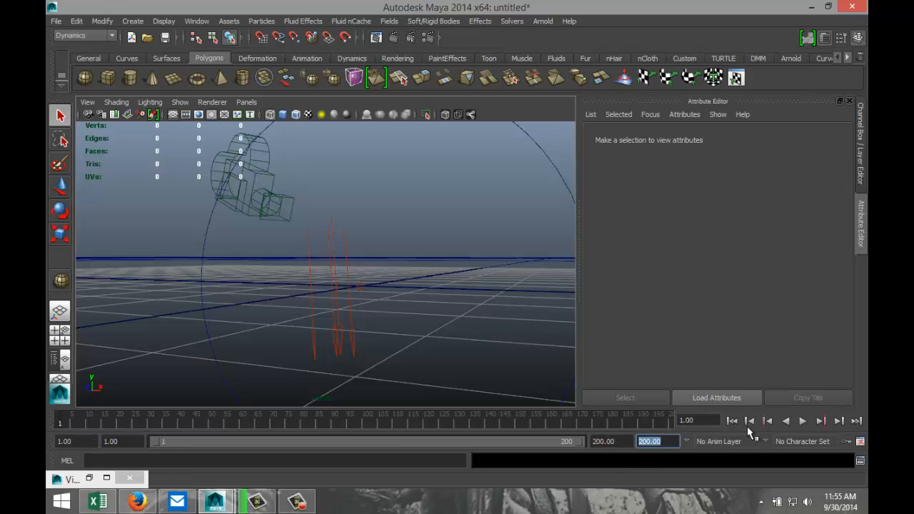
mouse_move(554, 359)
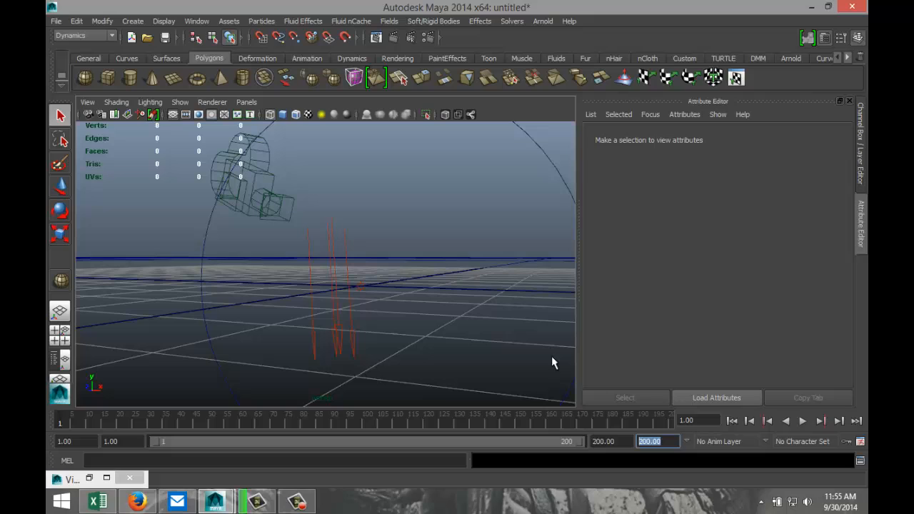
click(830, 422)
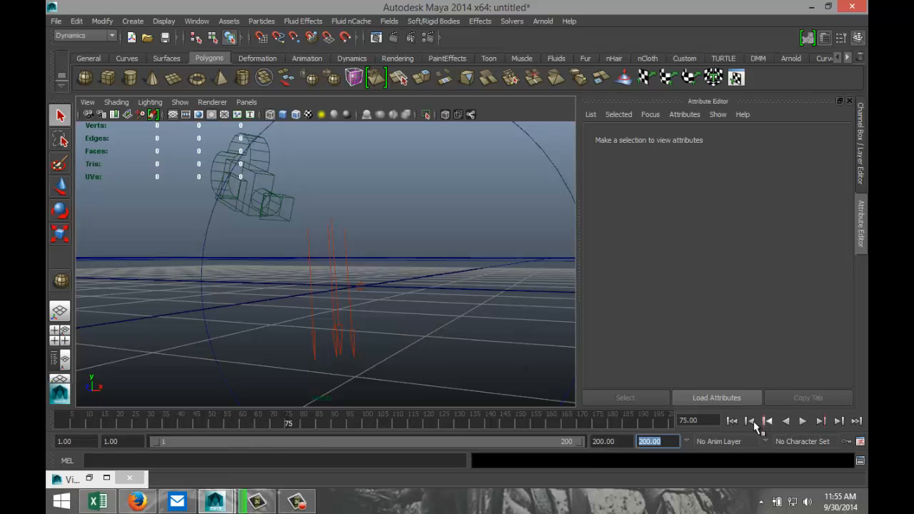
click(734, 422)
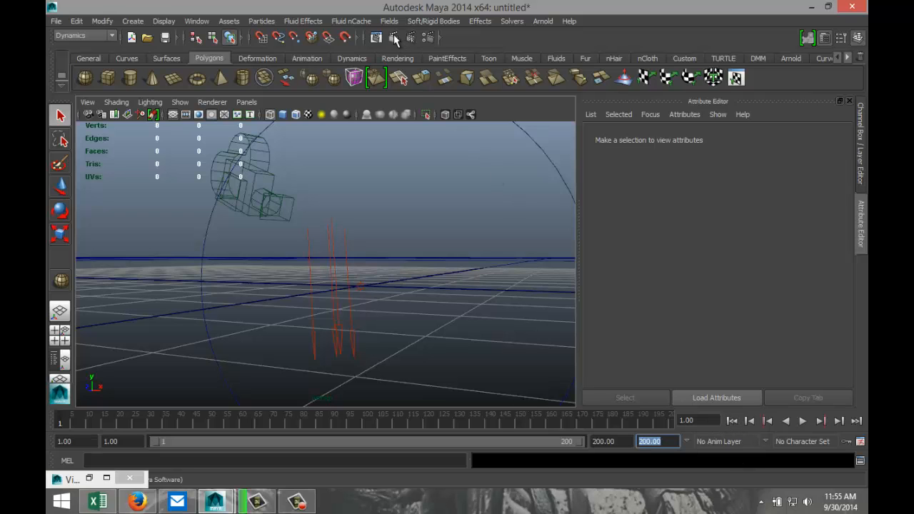
click(393, 38)
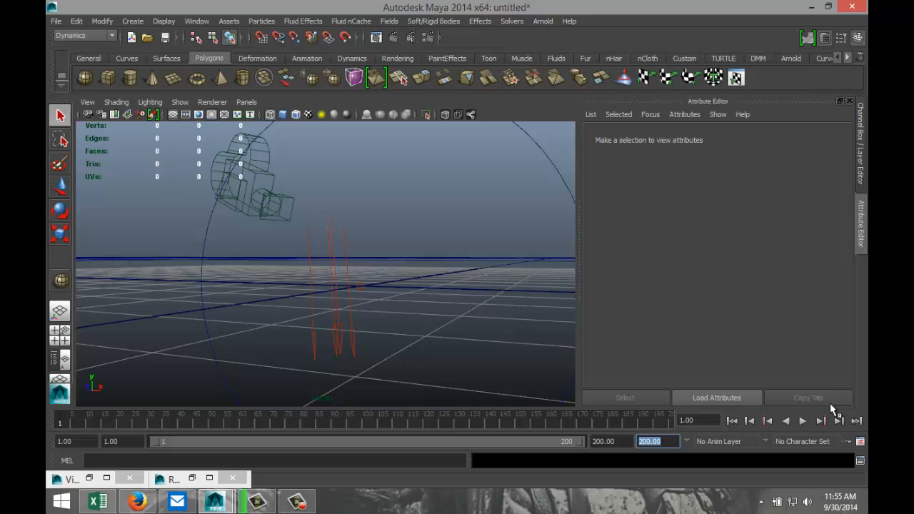
mouse_move(803, 425)
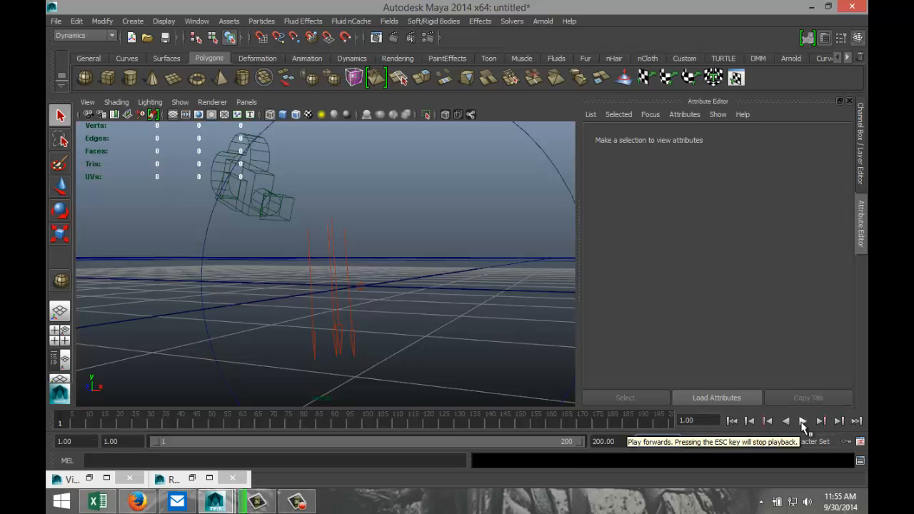
click(822, 420)
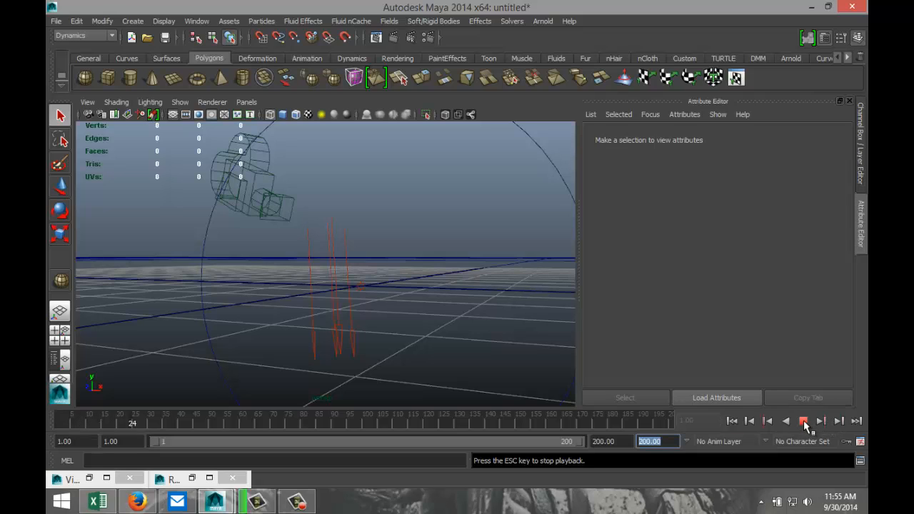
click(822, 419)
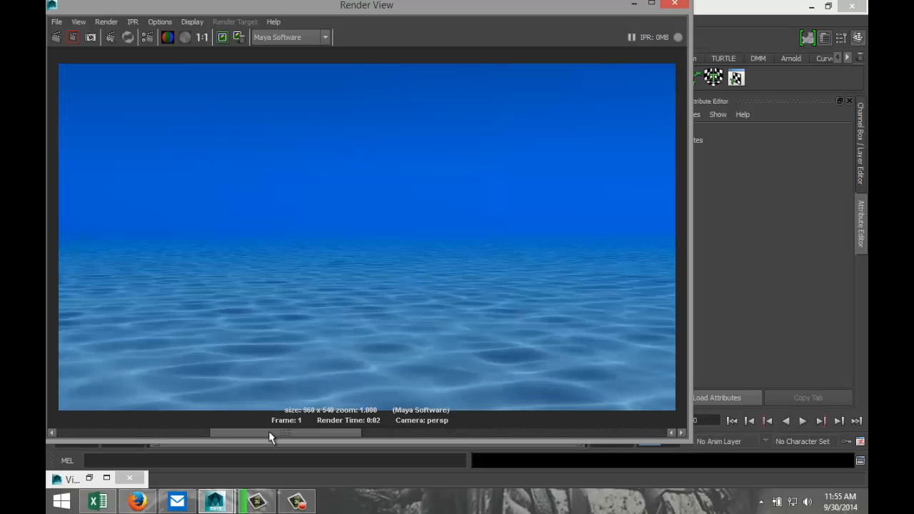
mouse_move(180, 436)
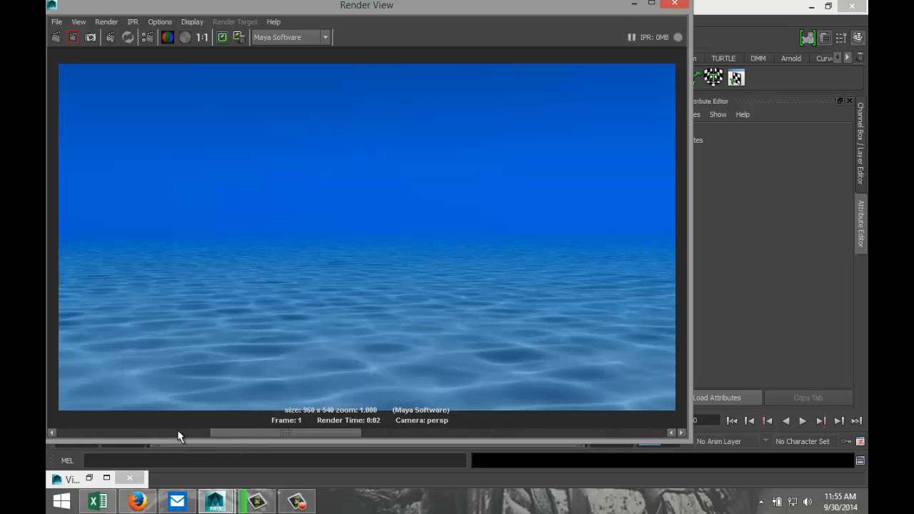
mouse_move(203, 438)
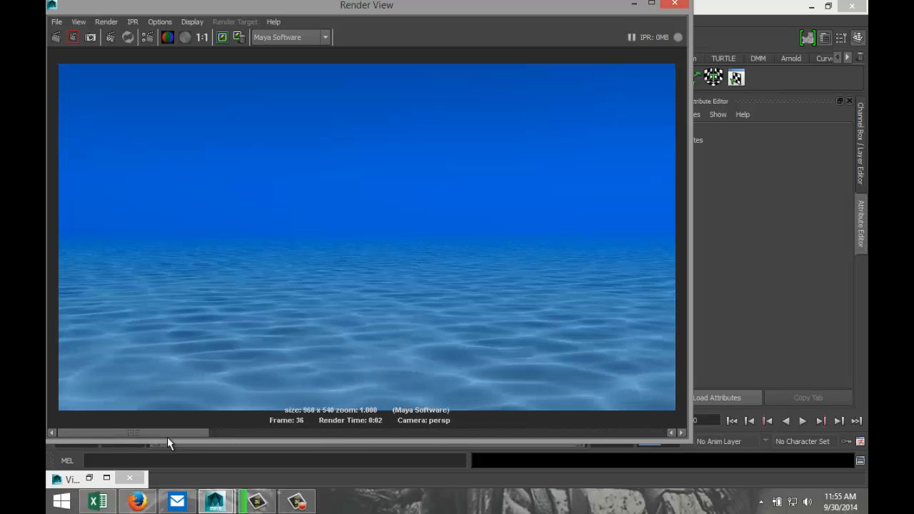
mouse_move(539, 326)
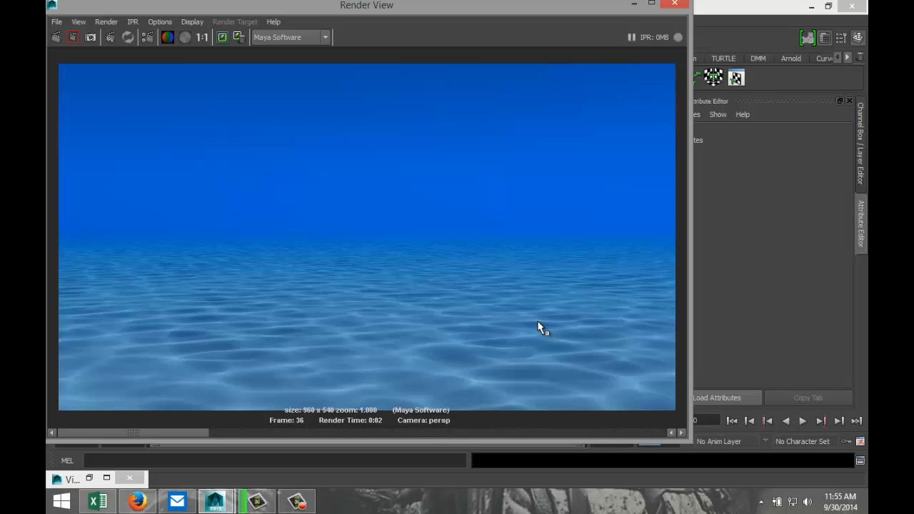
mouse_move(550, 313)
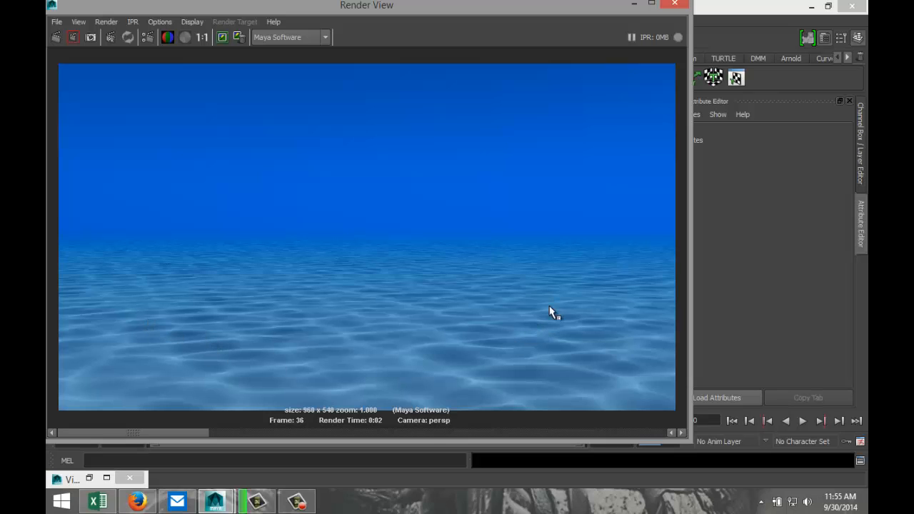
mouse_move(153, 354)
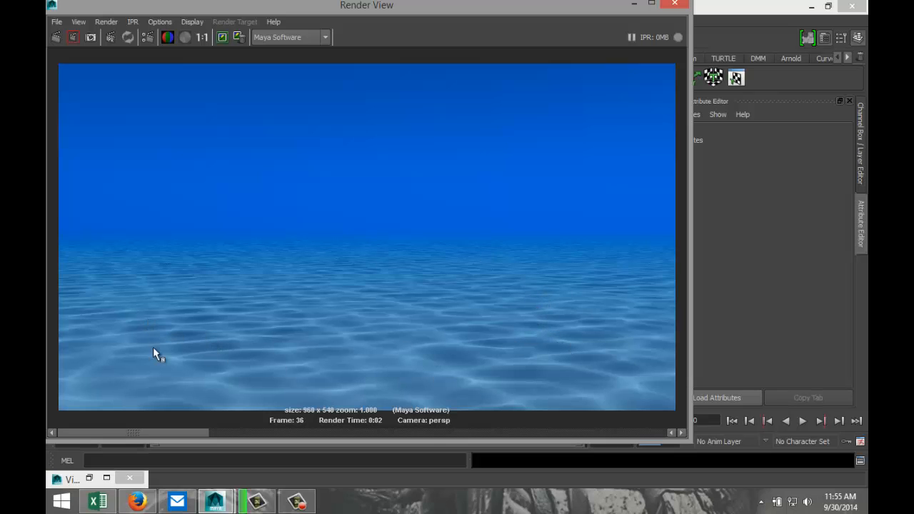
mouse_move(552, 302)
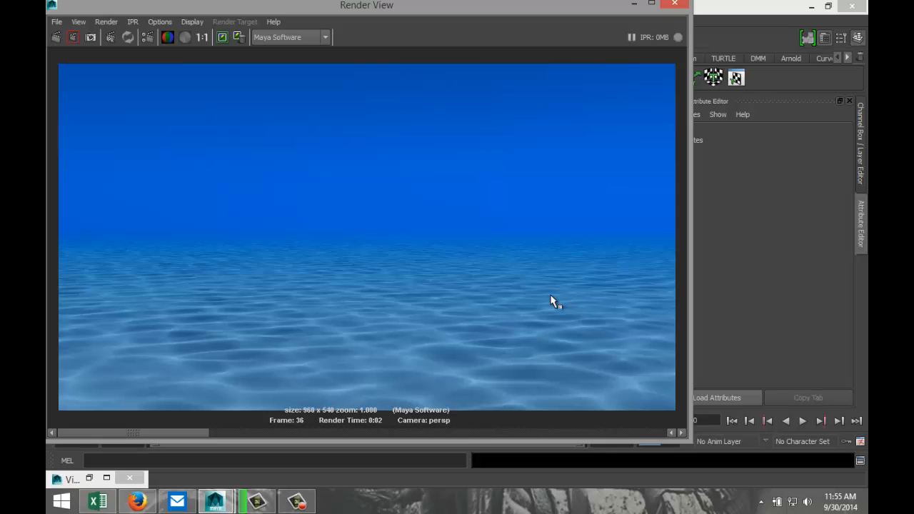
mouse_move(673, 5)
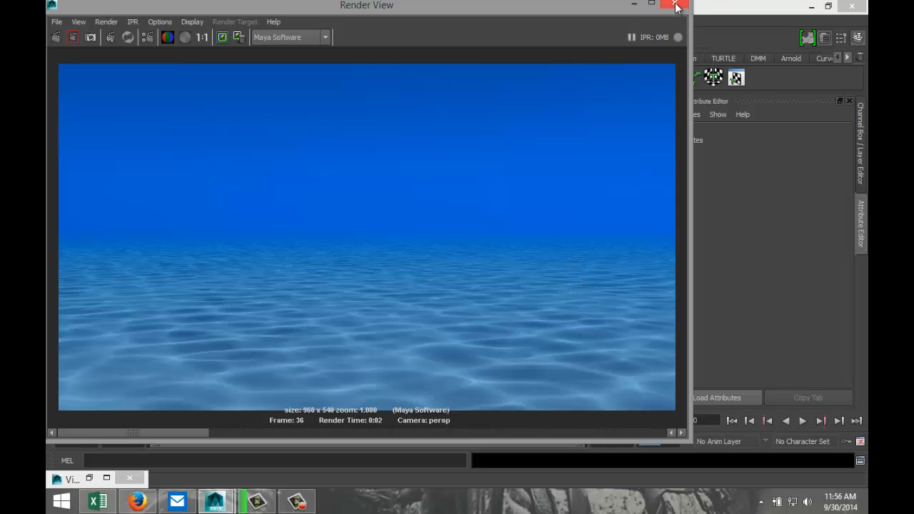
Inspect environmentFog1, directionalLight1, ambientLight1 and UnderwaterCam in the Outliner.
click(674, 6)
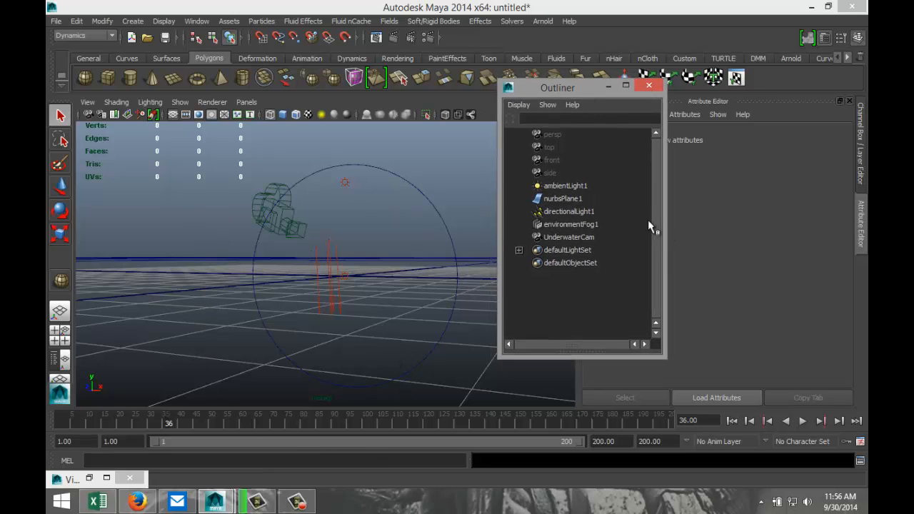
mouse_move(572, 229)
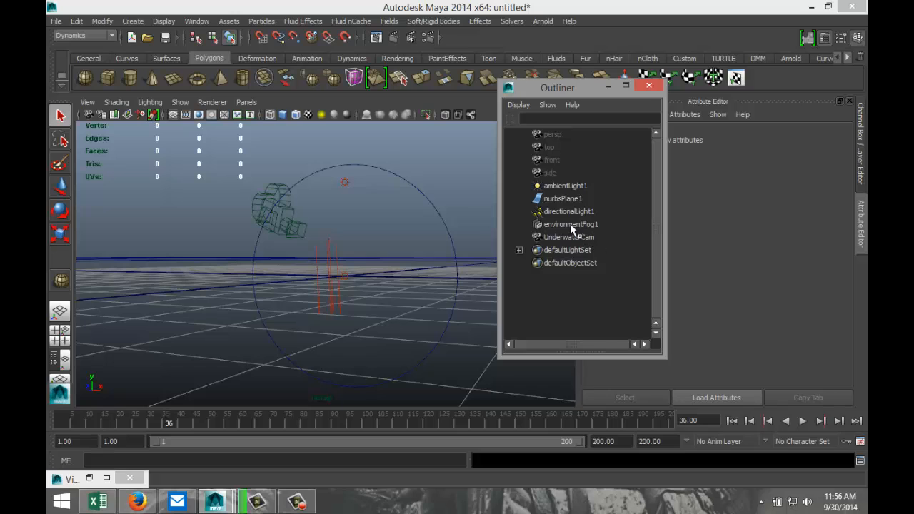
click(570, 222)
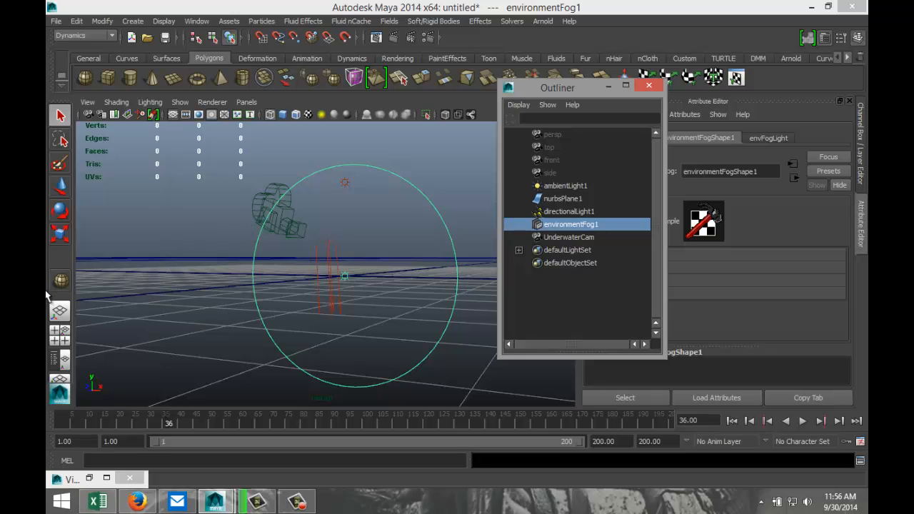
mouse_move(431, 262)
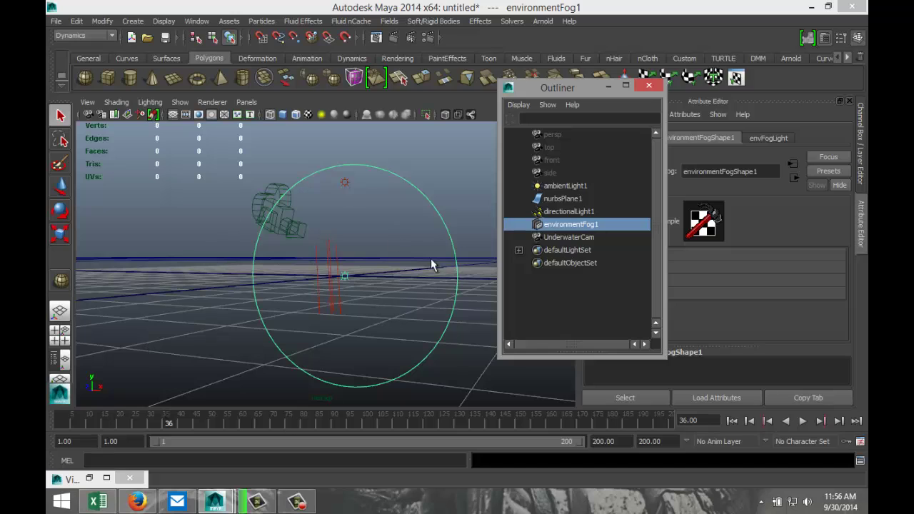
mouse_move(447, 267)
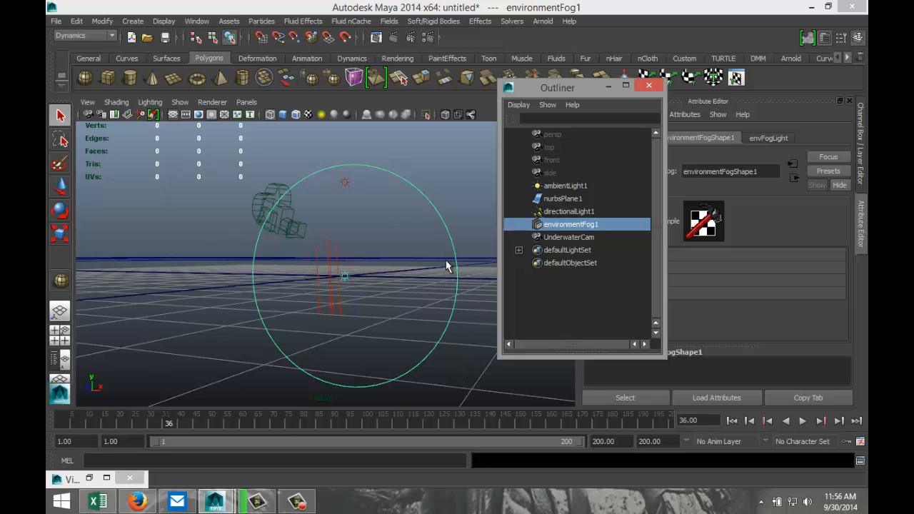
mouse_move(382, 284)
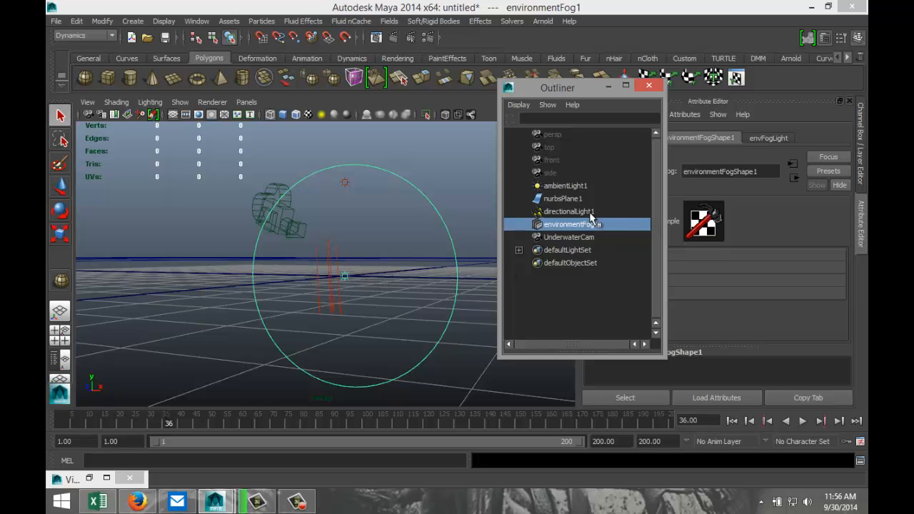
click(569, 211)
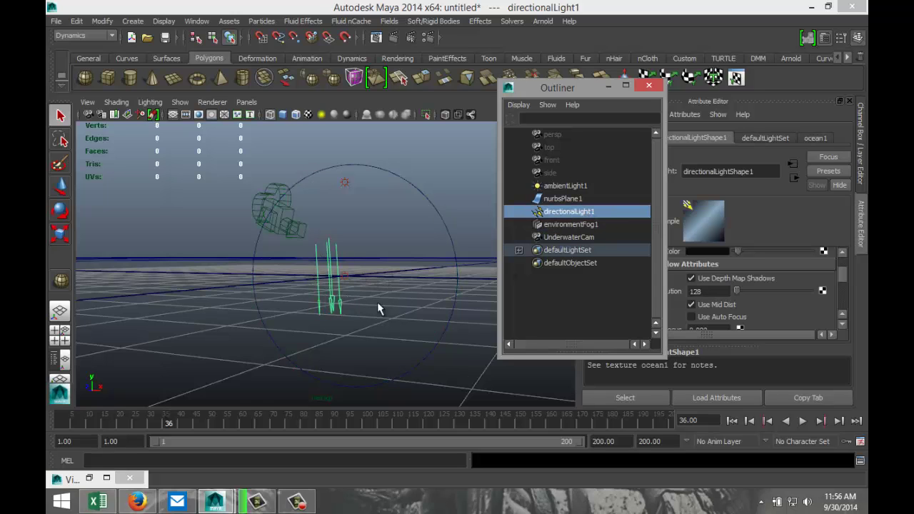
mouse_move(580, 187)
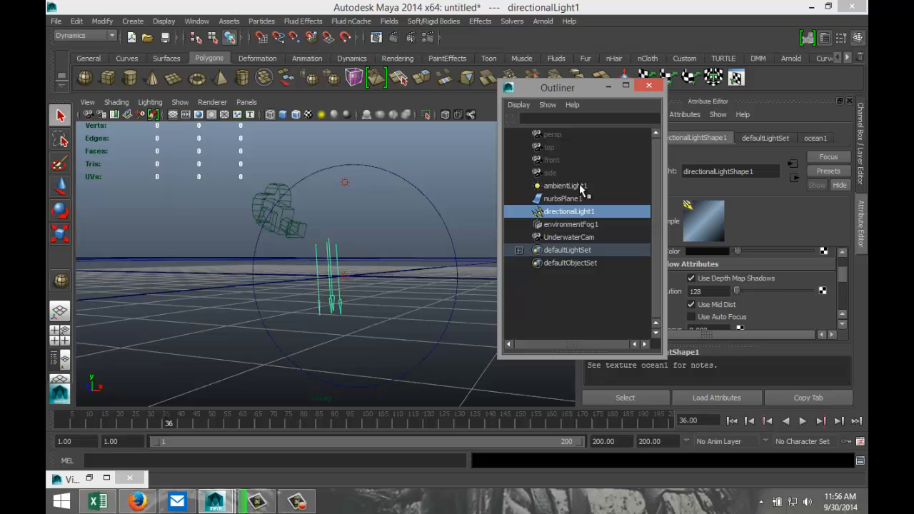
click(563, 185)
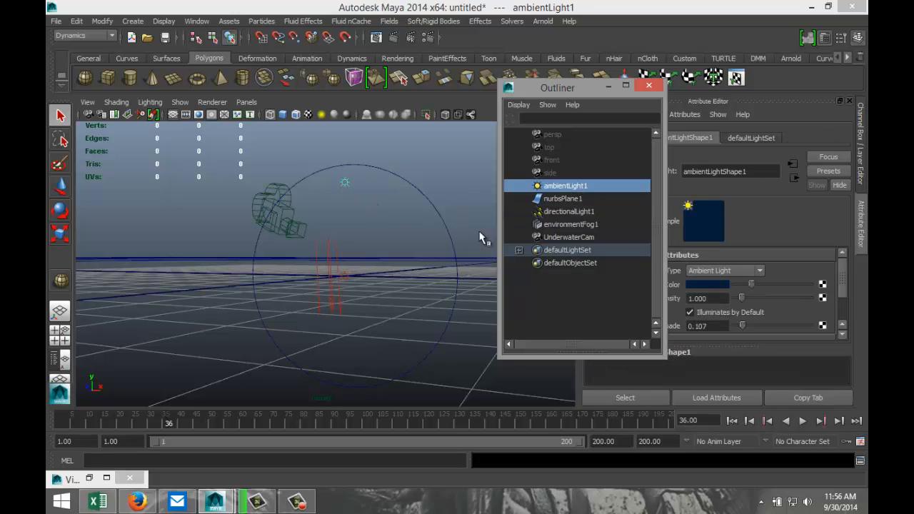
click(569, 237)
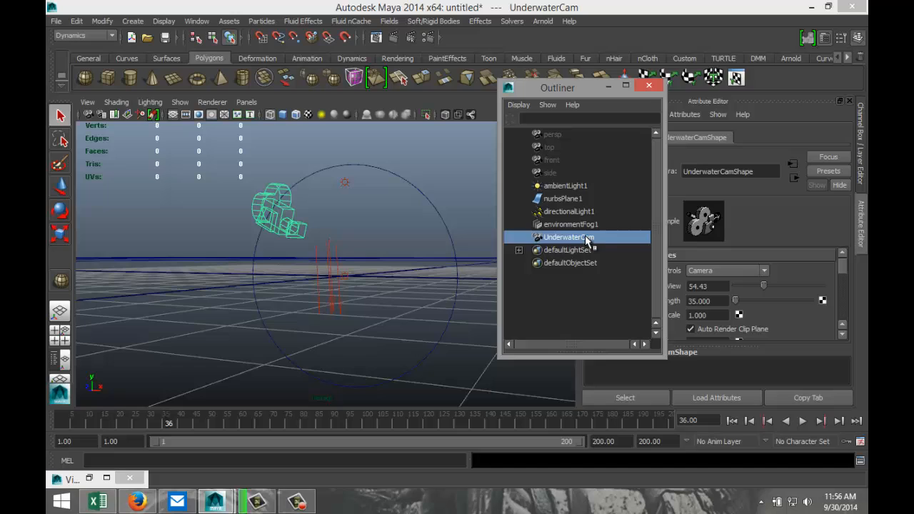
mouse_move(279, 278)
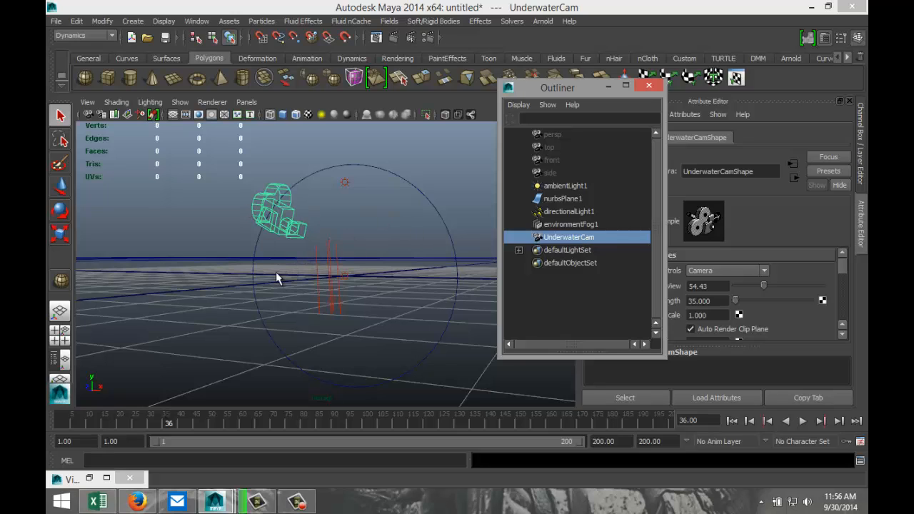
mouse_move(186, 288)
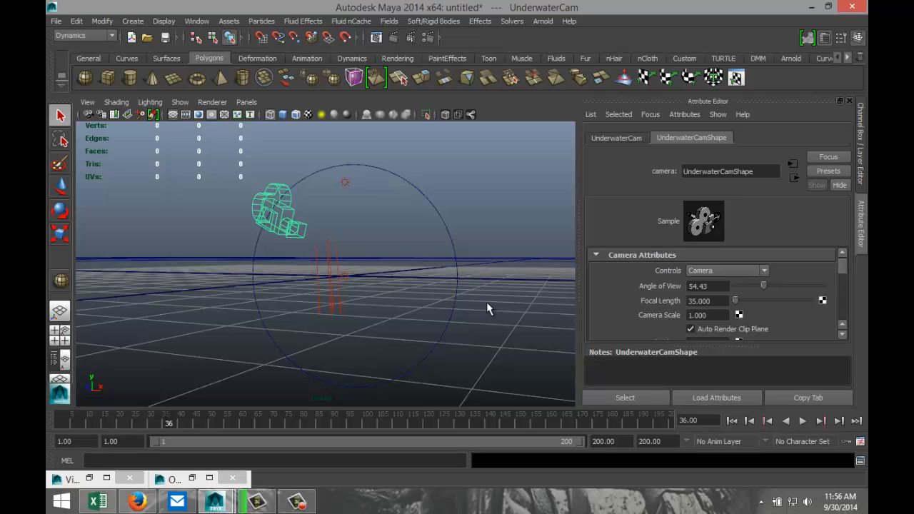
mouse_move(95, 114)
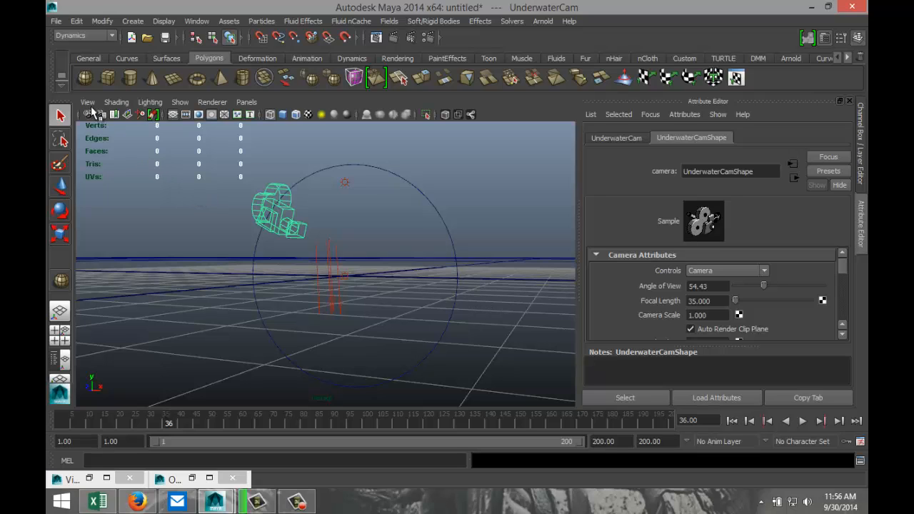
Create a view bookmark named 'Under water' and recall it from the Bookmarks menu.
click(85, 103)
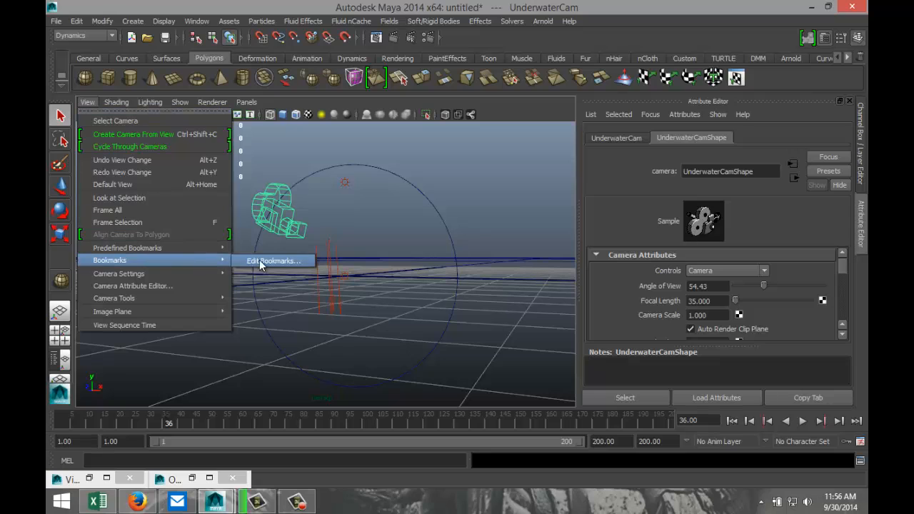
click(273, 260)
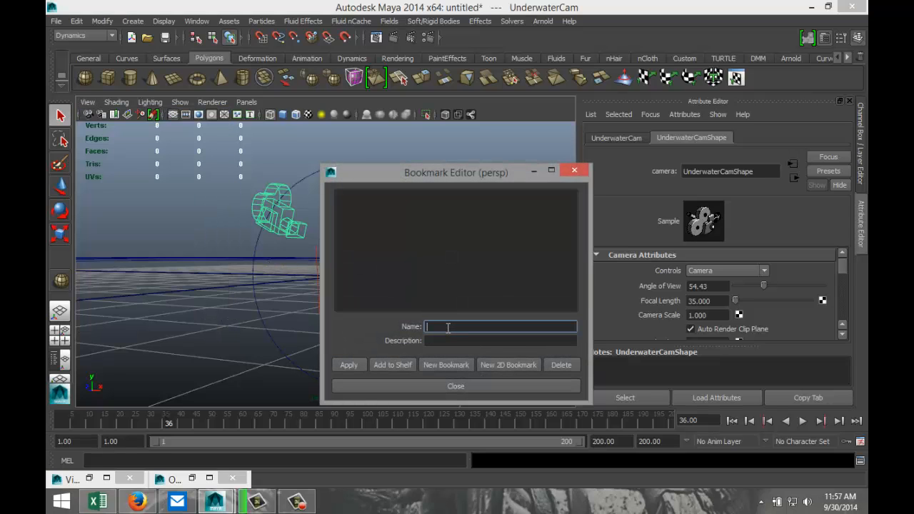
text(Under water)
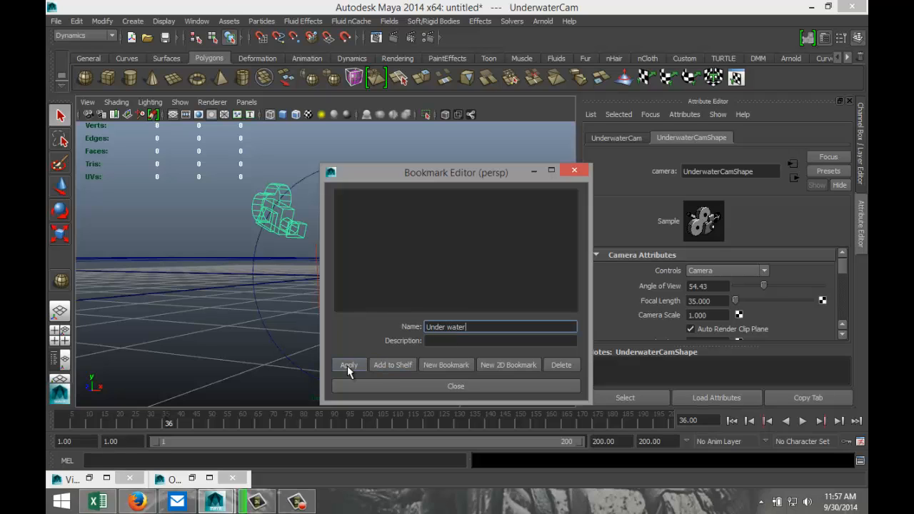
click(349, 366)
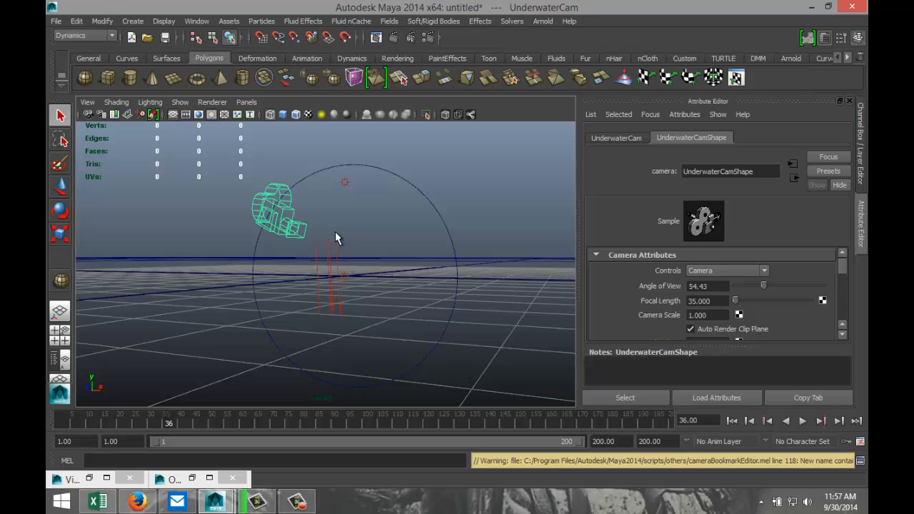
click(87, 101)
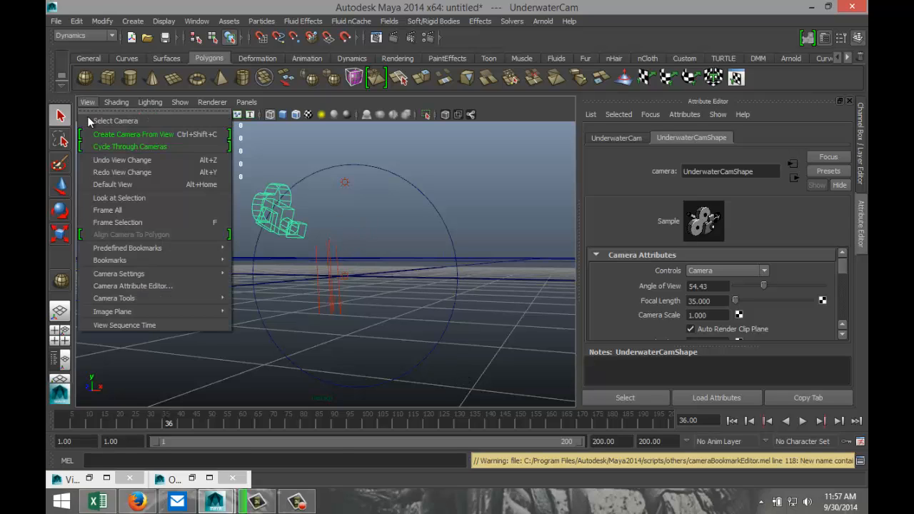
mouse_move(108, 260)
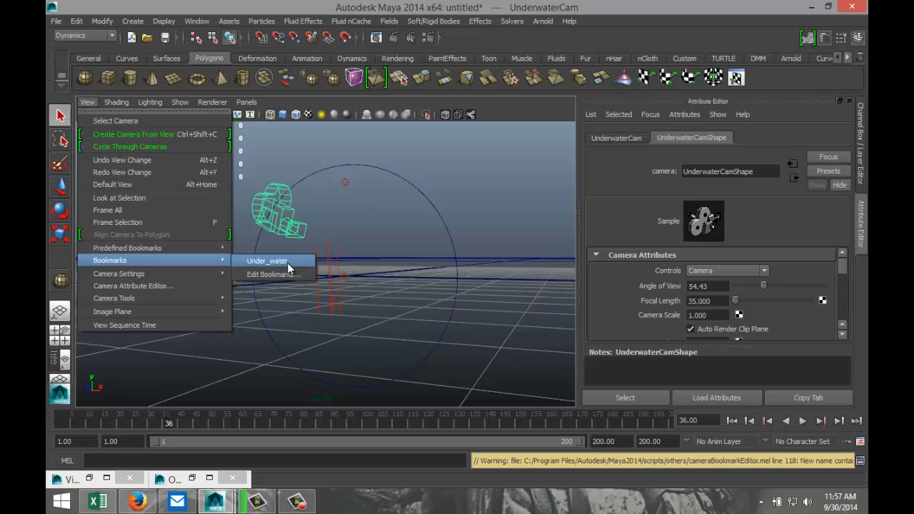
click(265, 260)
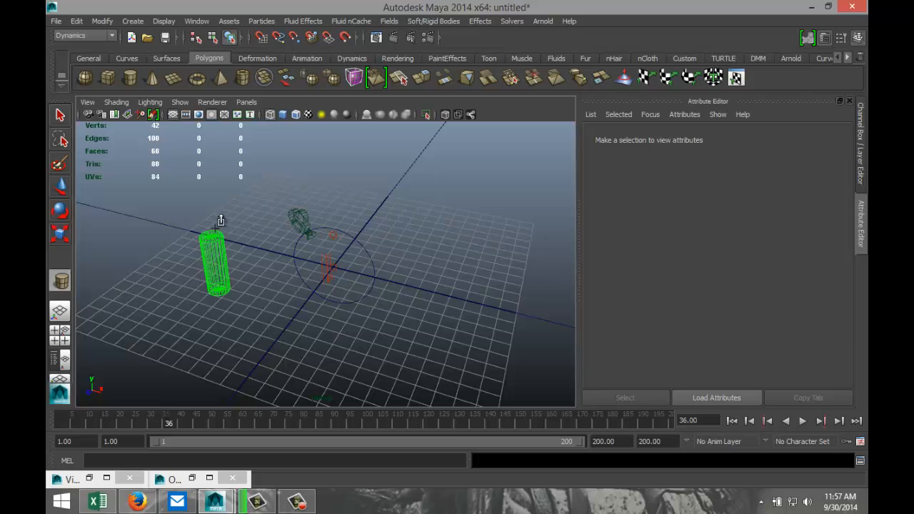
Rotate pCylinder1 by -90 degrees so the submarine lies on its side.
click(214, 257)
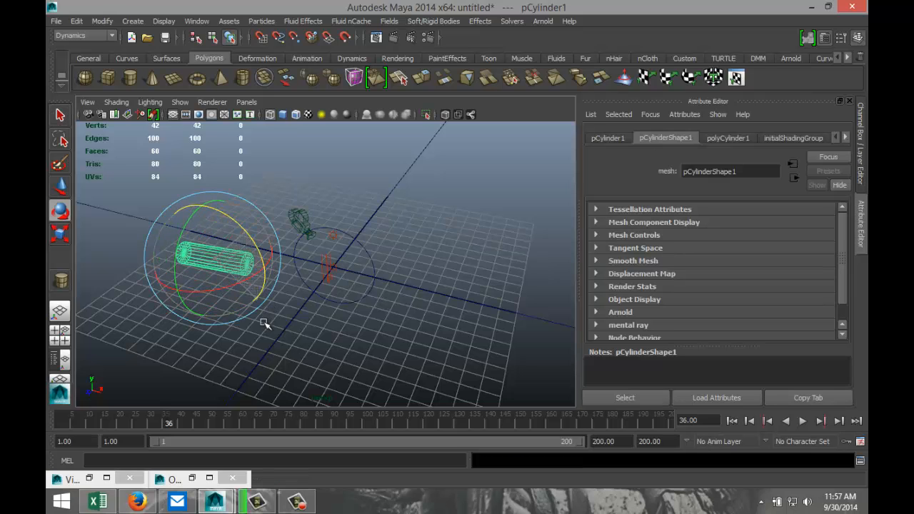
click(608, 137)
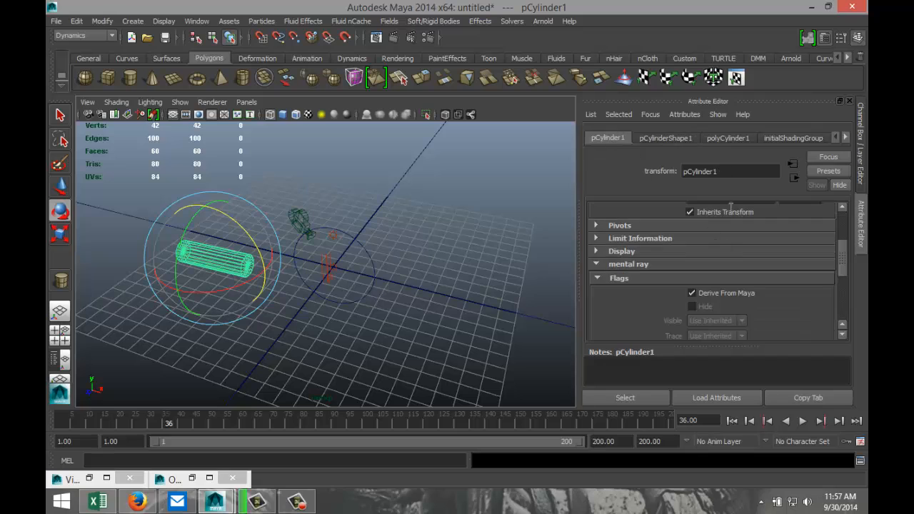
click(727, 137)
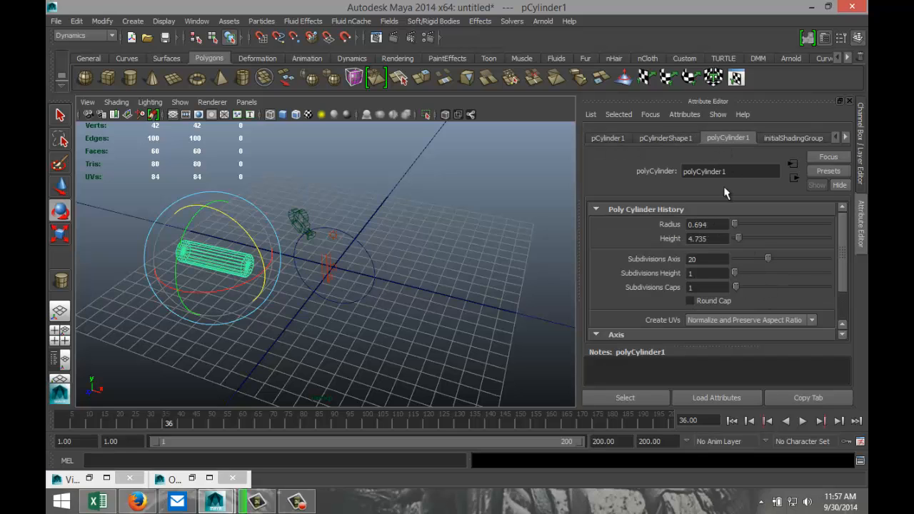
click(608, 137)
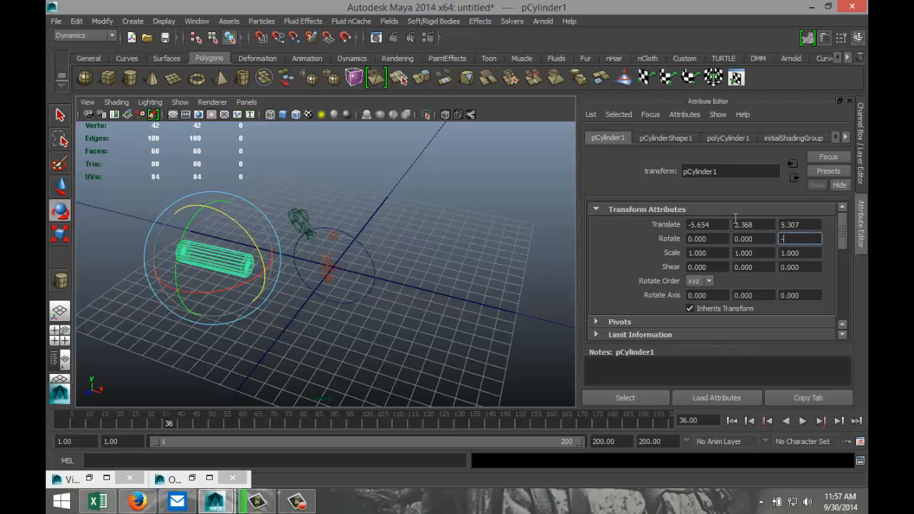
text(-90.000)
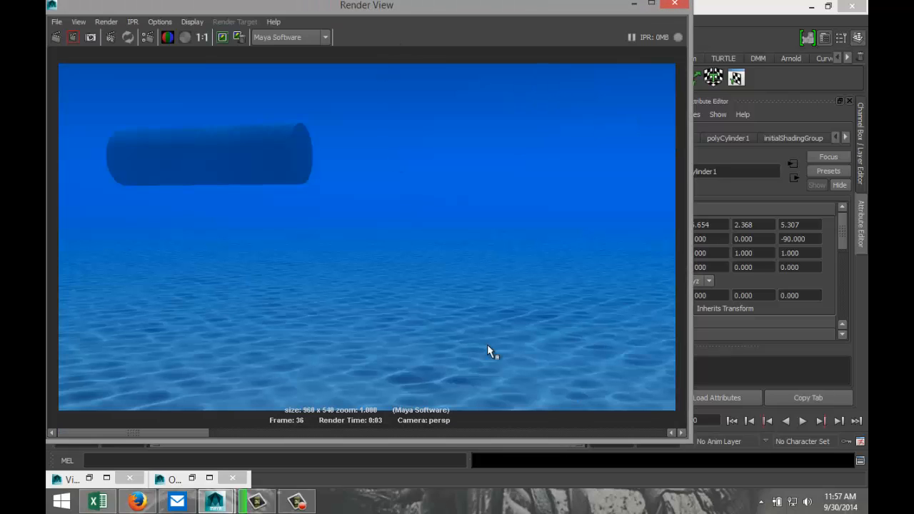
mouse_move(266, 152)
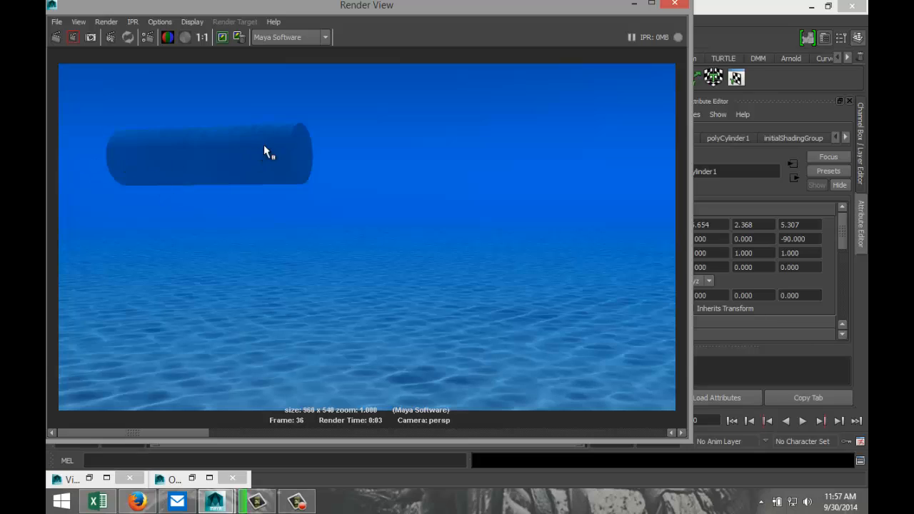
mouse_move(143, 134)
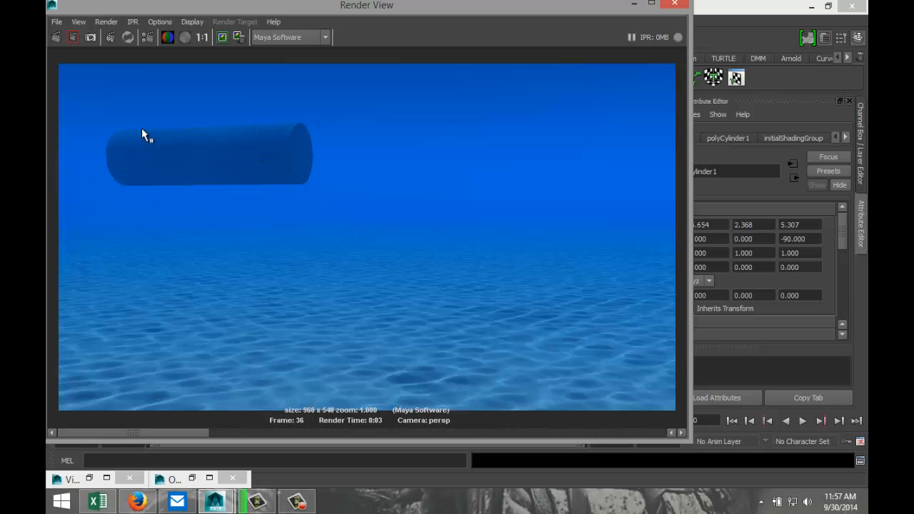
mouse_move(180, 378)
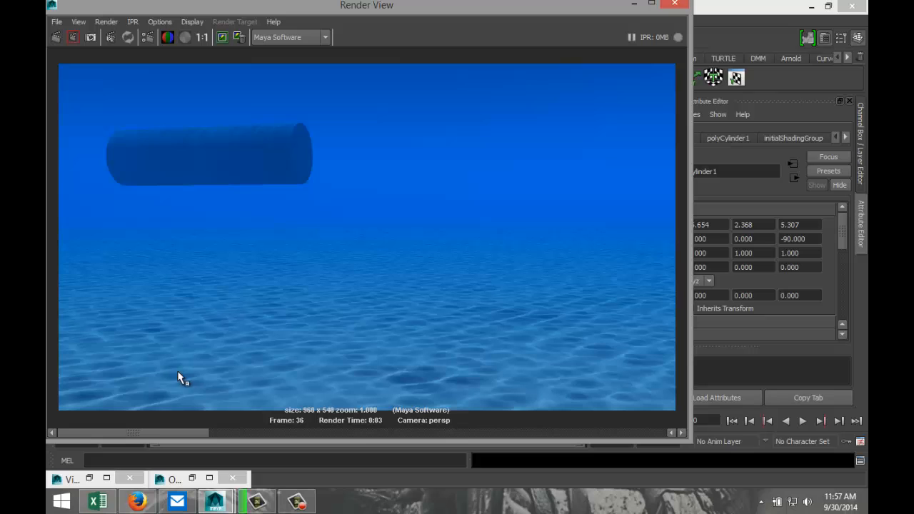
mouse_move(629, 93)
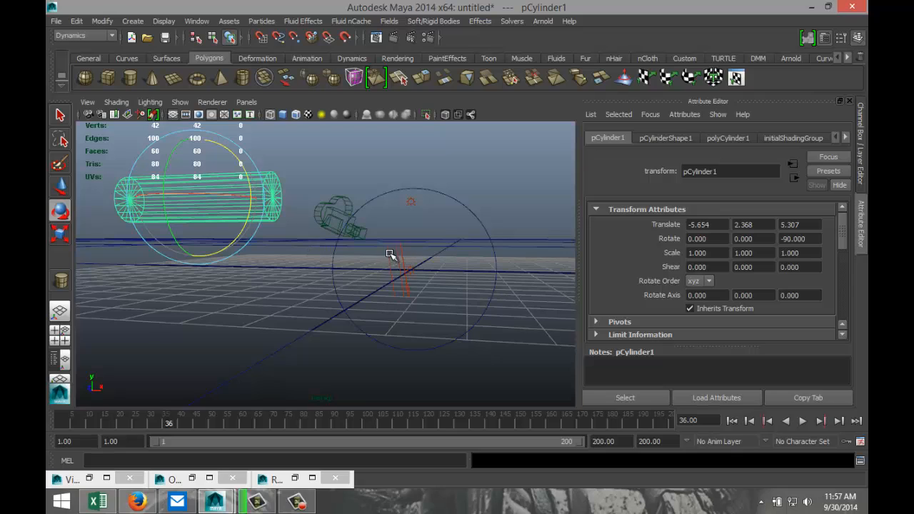
Enable Use Ray Trace Shadows on directionalLight1's shape attributes.
click(426, 263)
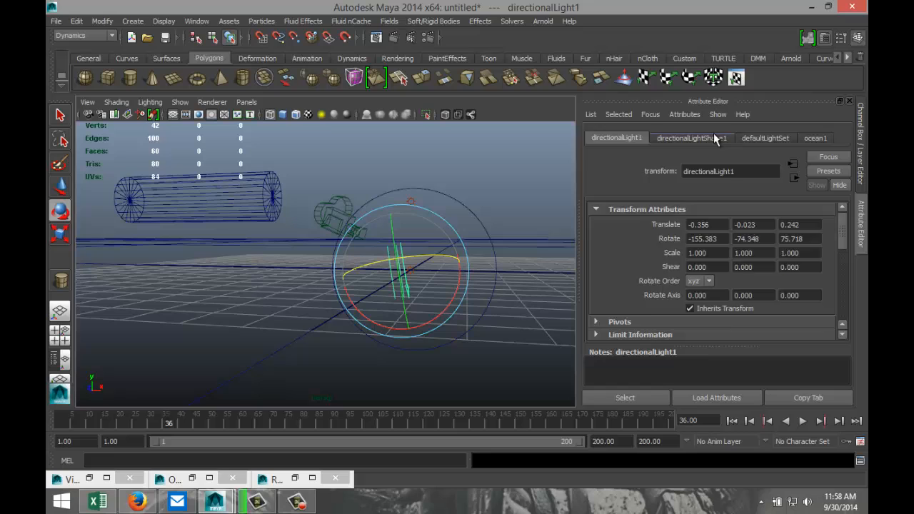
click(691, 137)
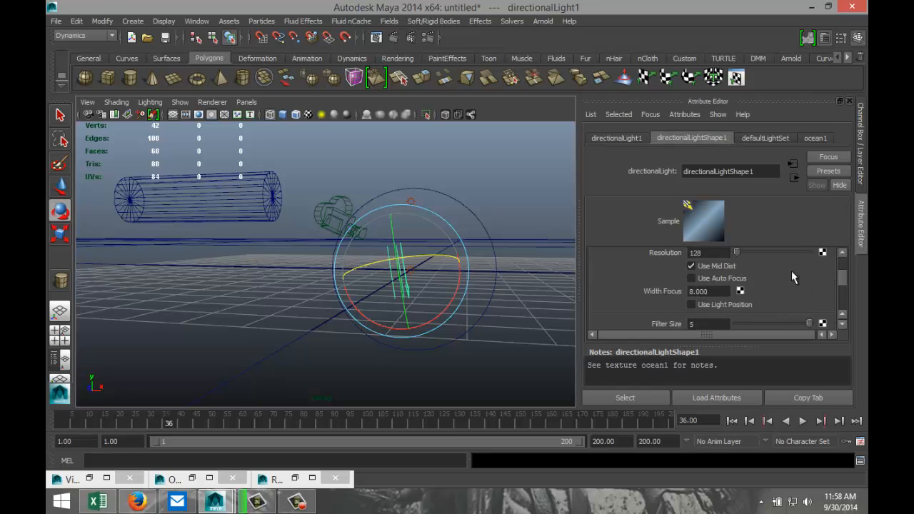
scroll(down, 3)
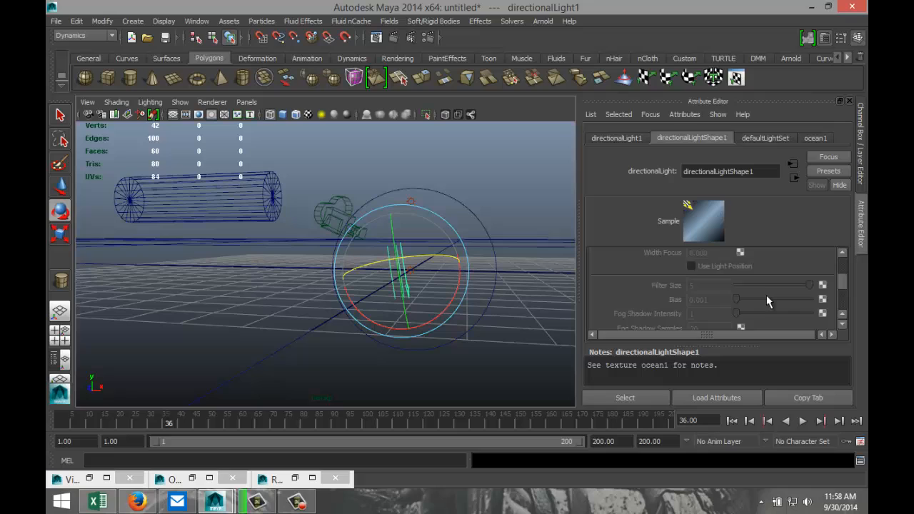
scroll(down, 3)
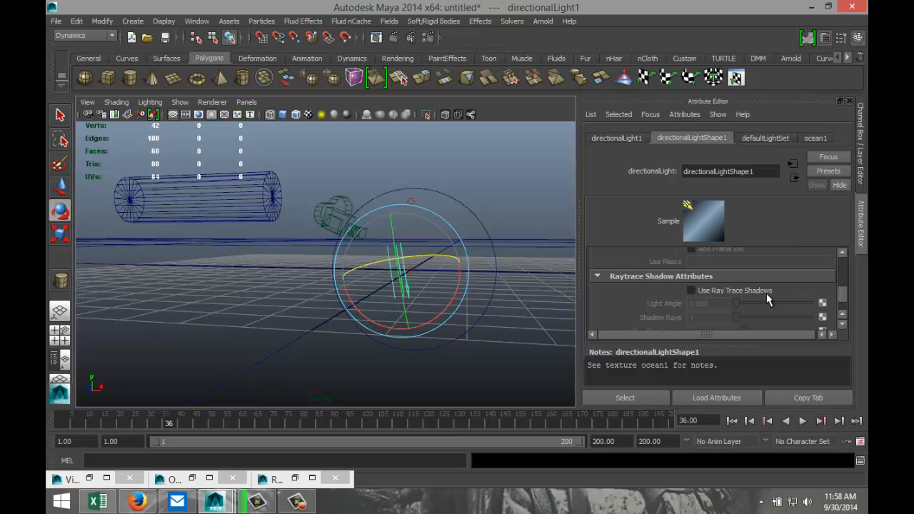
click(693, 292)
text(8)
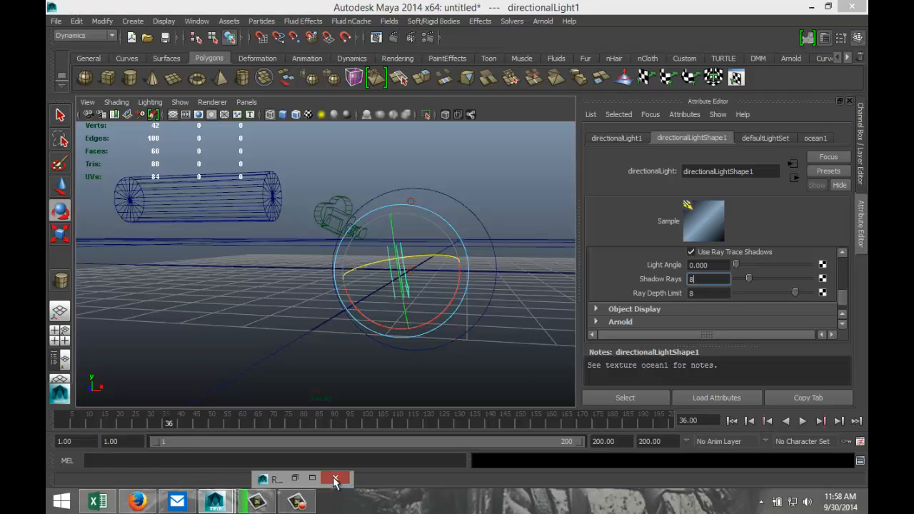
mouse_move(428, 42)
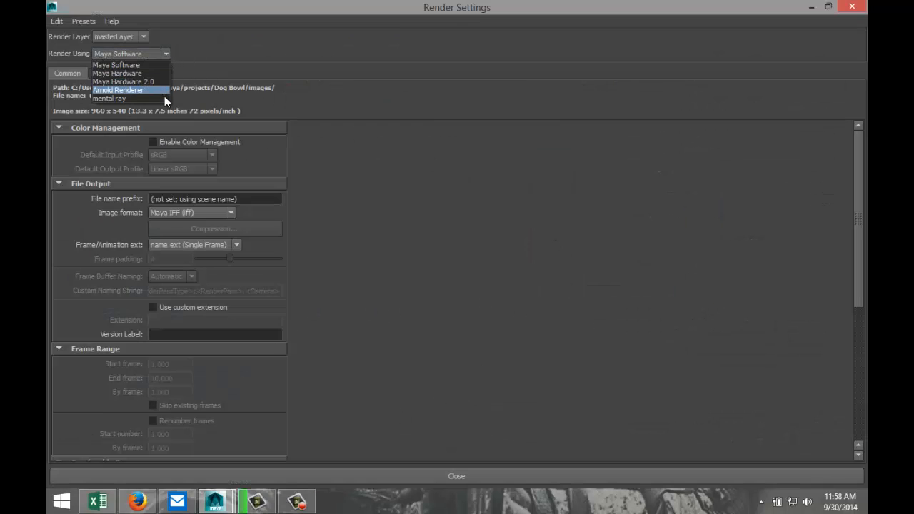
Switch the renderer to mental ray and set raytracing Max Trace Depth to 16.
click(109, 98)
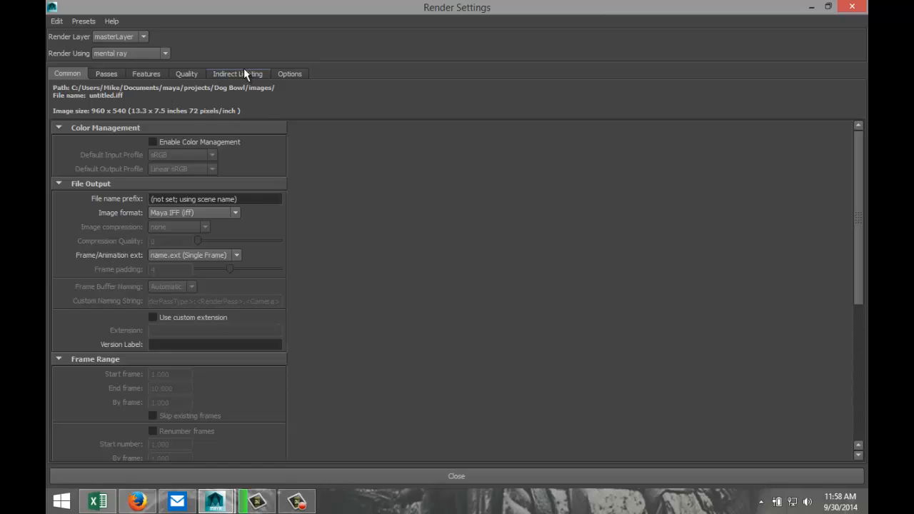
click(185, 75)
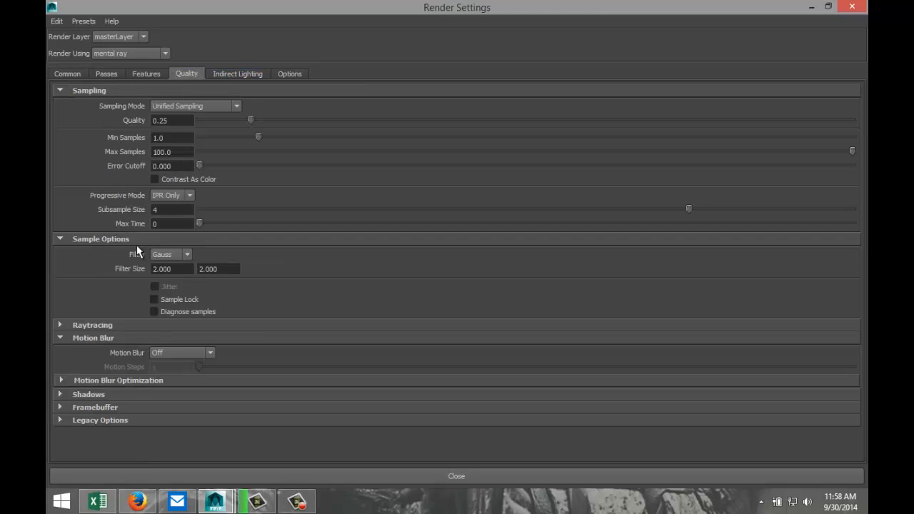
click(62, 324)
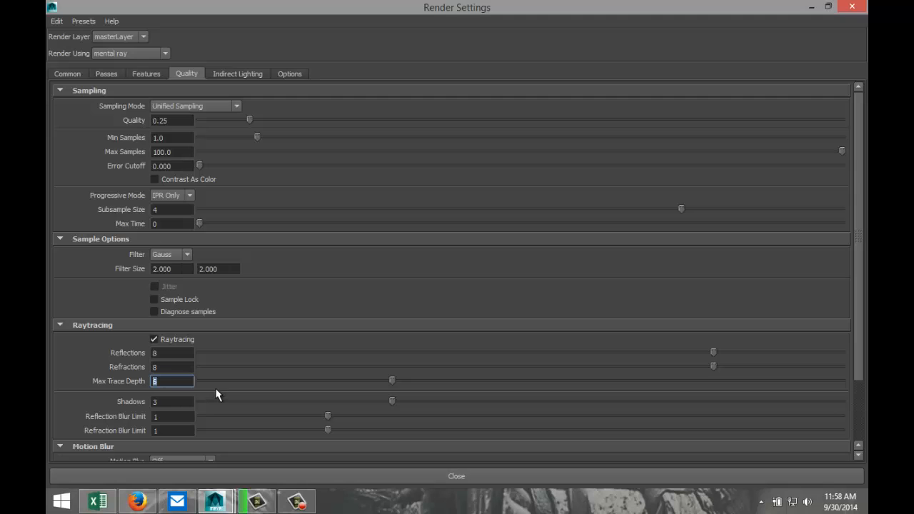
text(16)
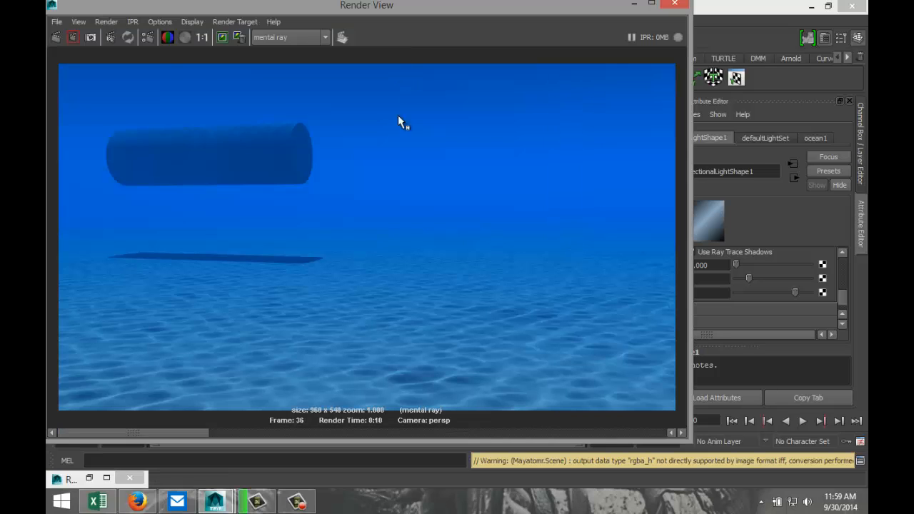
mouse_move(320, 341)
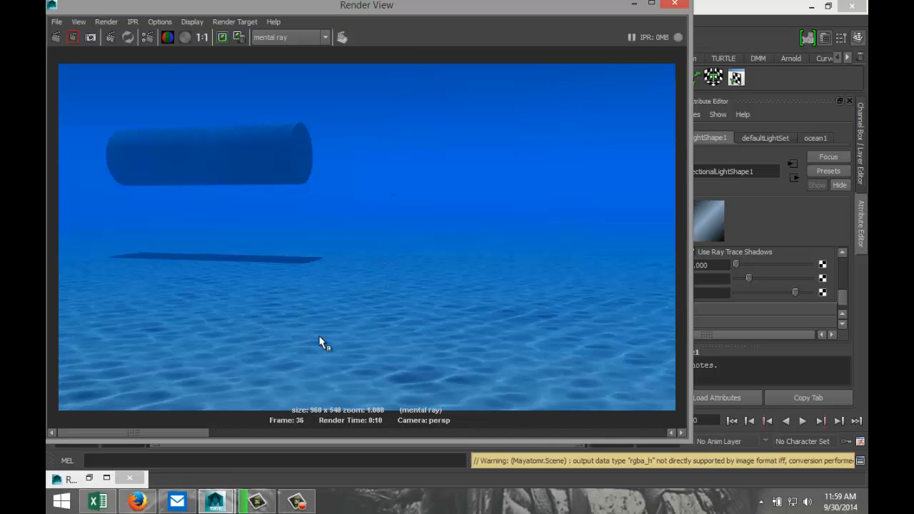
mouse_move(277, 142)
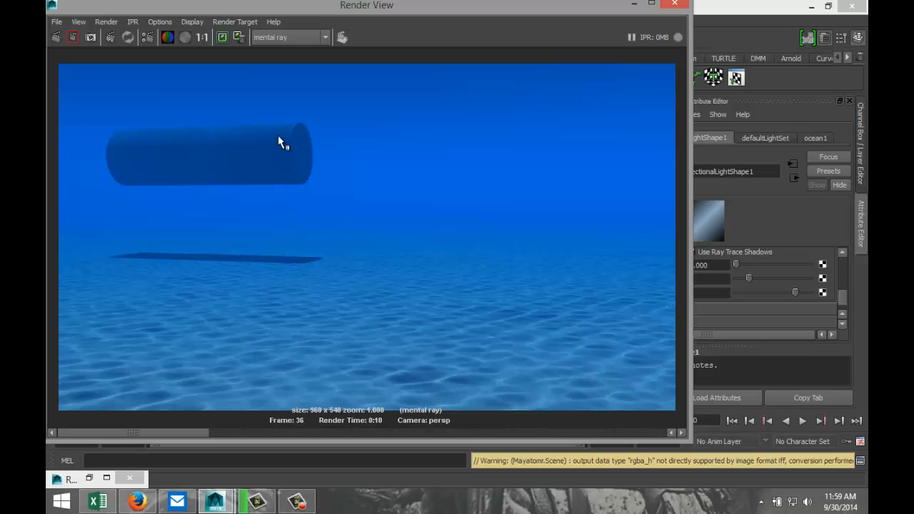
mouse_move(60, 331)
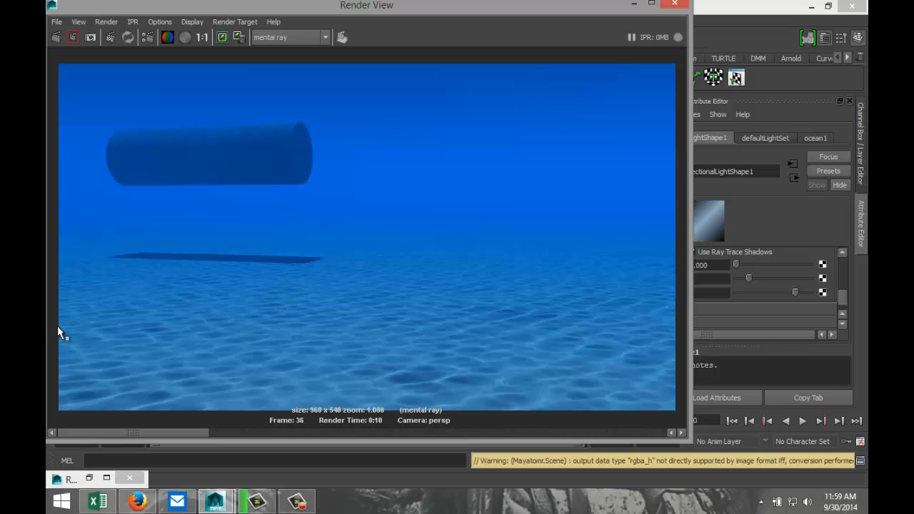
mouse_move(300, 289)
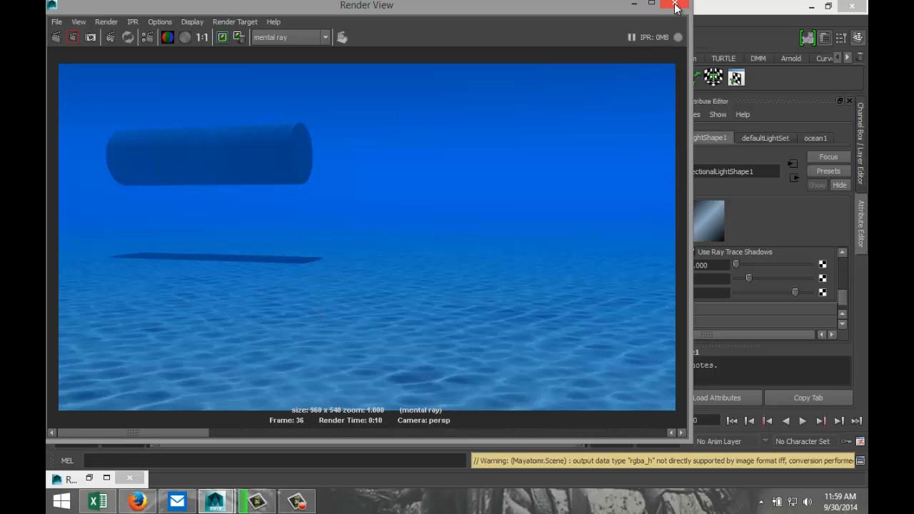
Close the Render View after checking the cylinder's shadow on the floor.
click(674, 6)
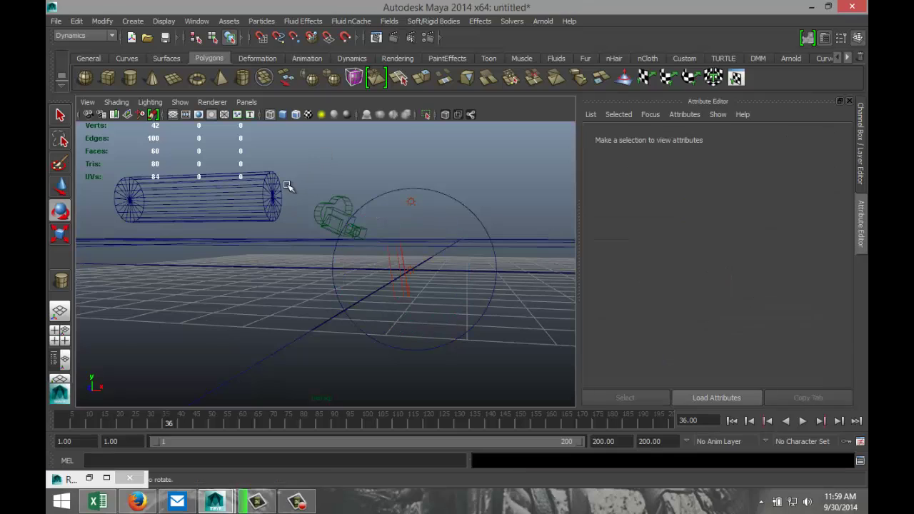
Key pCylinder1 at frame 1, then drag it to the far right for a second key.
click(197, 200)
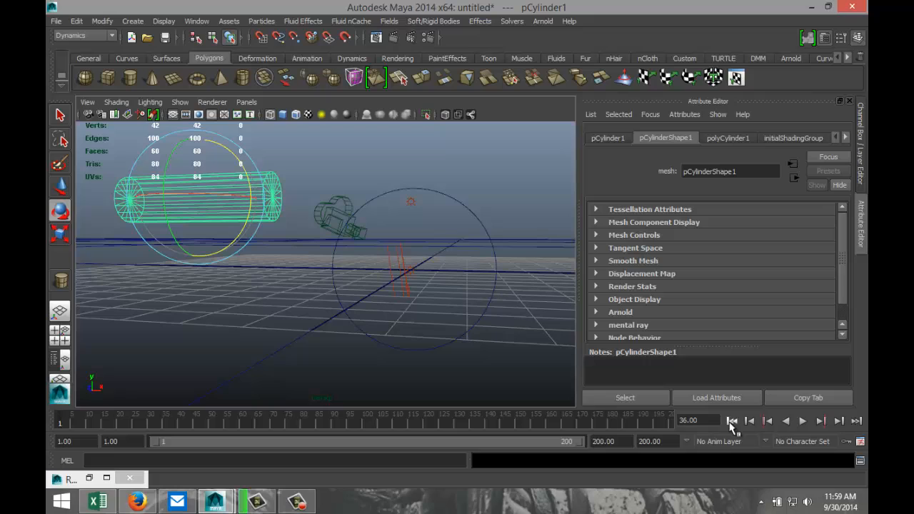
click(734, 421)
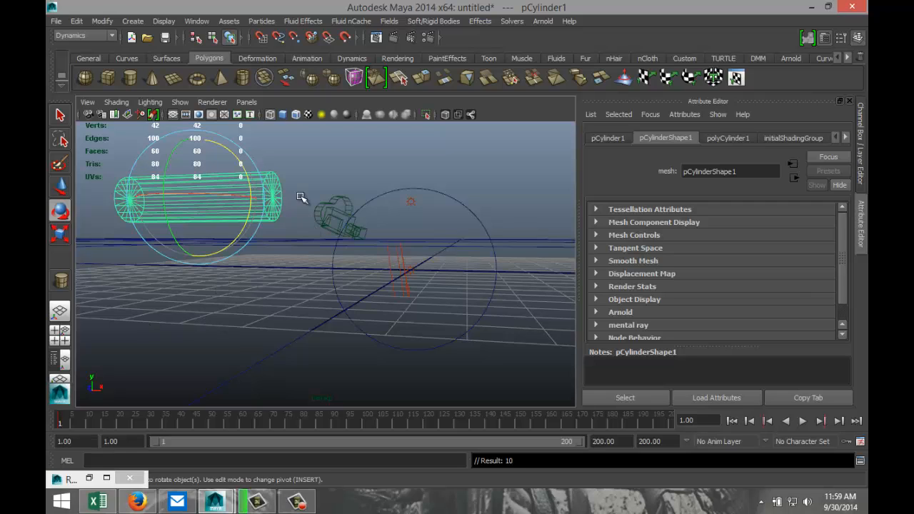
mouse_move(154, 362)
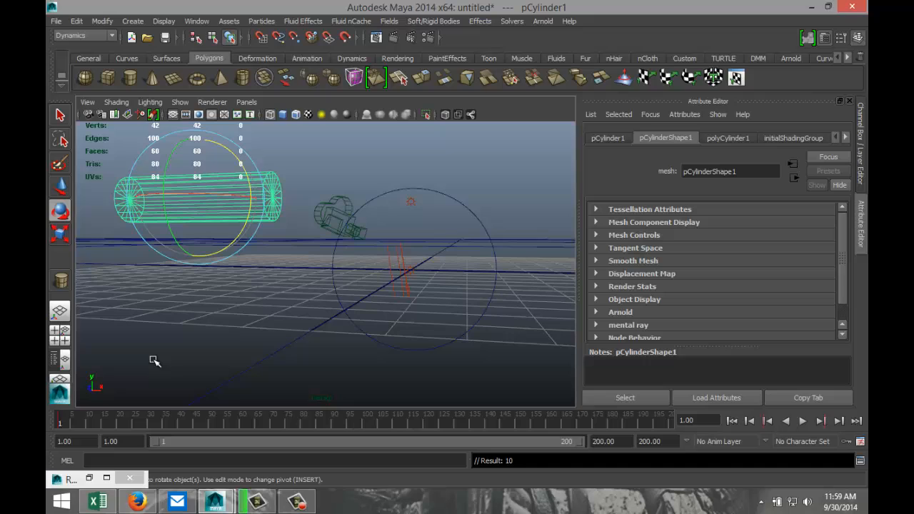
mouse_move(369, 450)
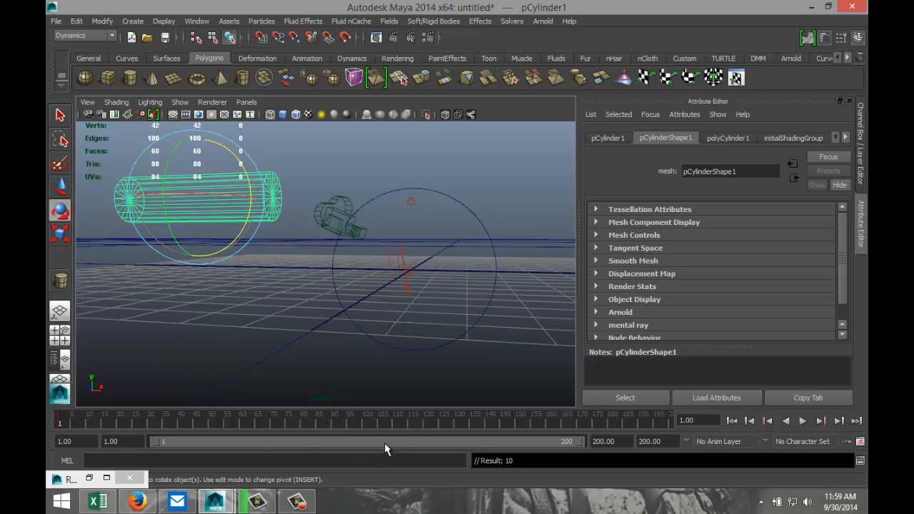
mouse_move(364, 429)
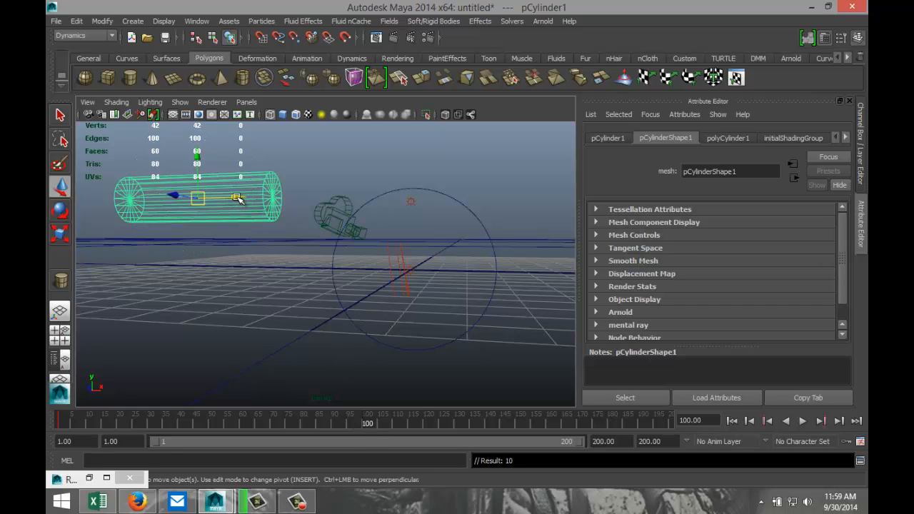
drag(197, 197, 536, 188)
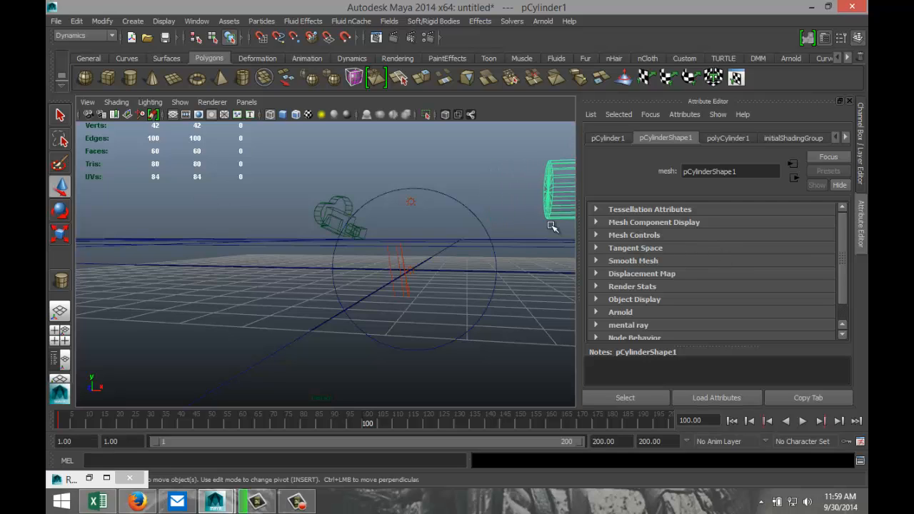
mouse_move(304, 260)
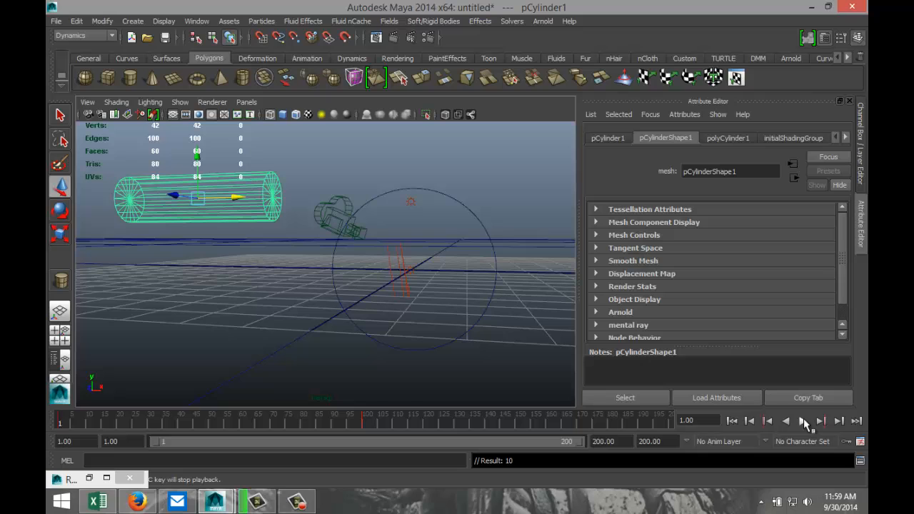
Play back the submarine's left-to-right travel to preview the motion.
click(825, 421)
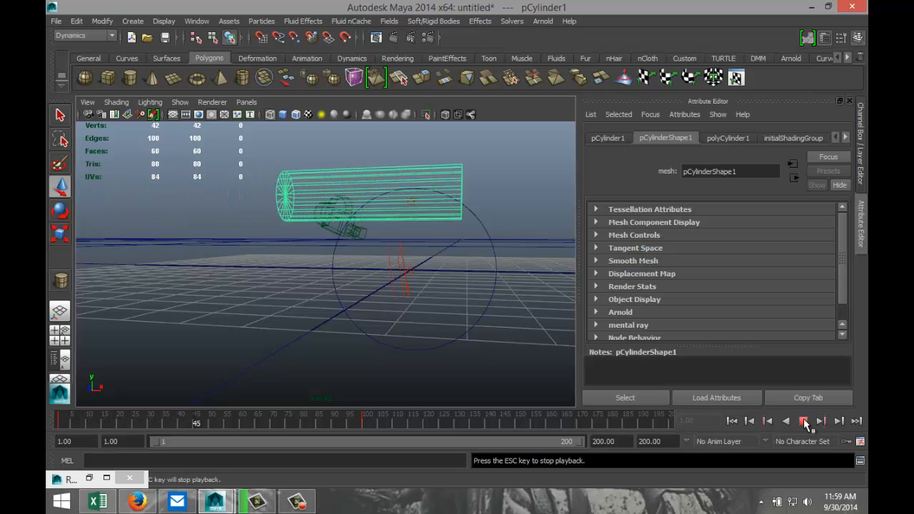
click(823, 421)
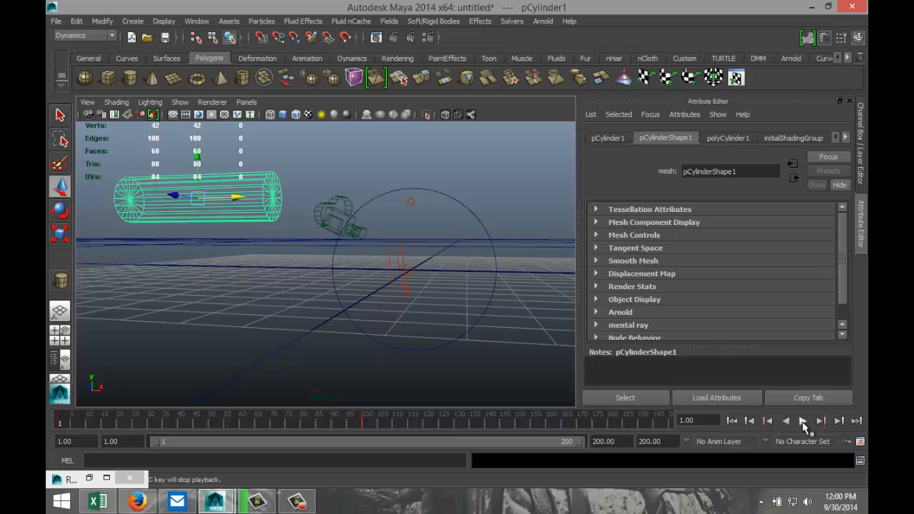
click(824, 419)
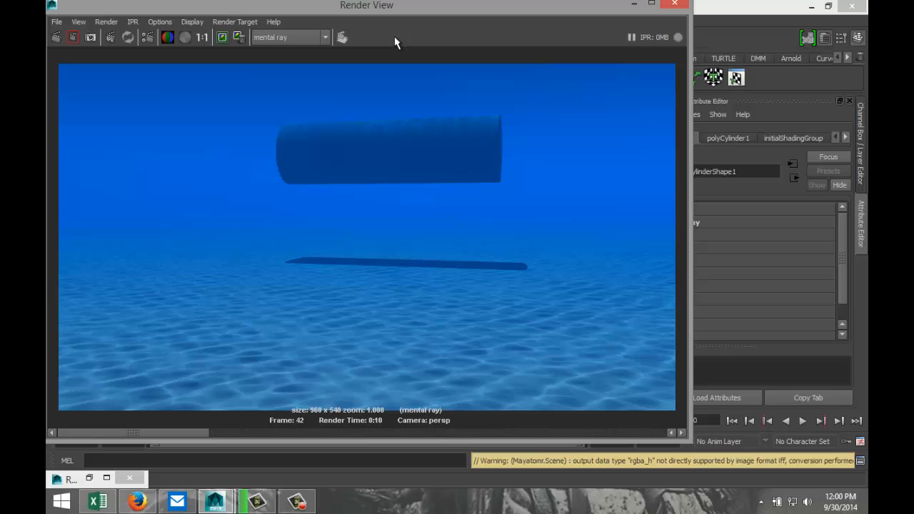
mouse_move(674, 11)
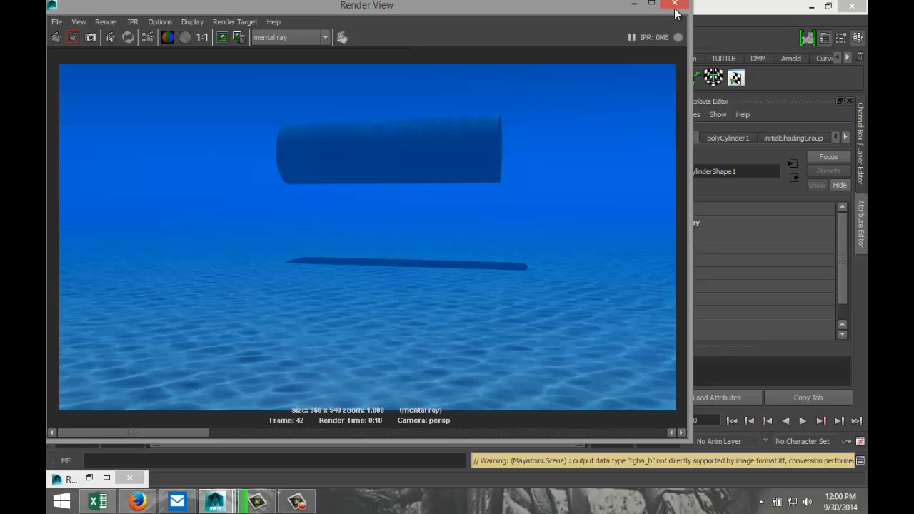
mouse_move(399, 121)
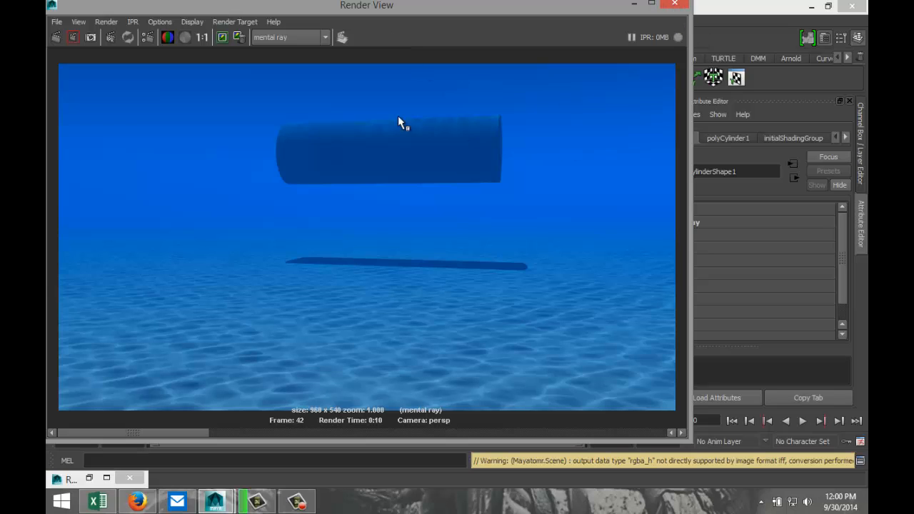
mouse_move(292, 211)
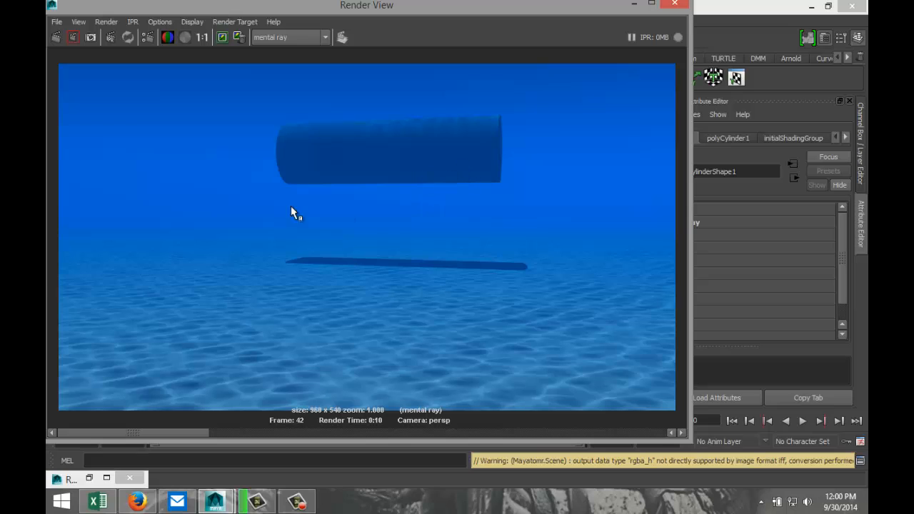
mouse_move(439, 167)
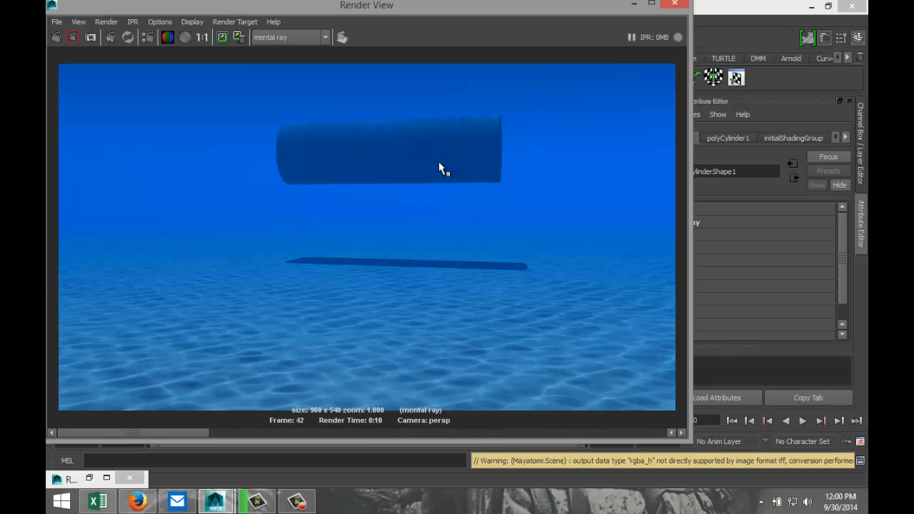
mouse_move(657, 152)
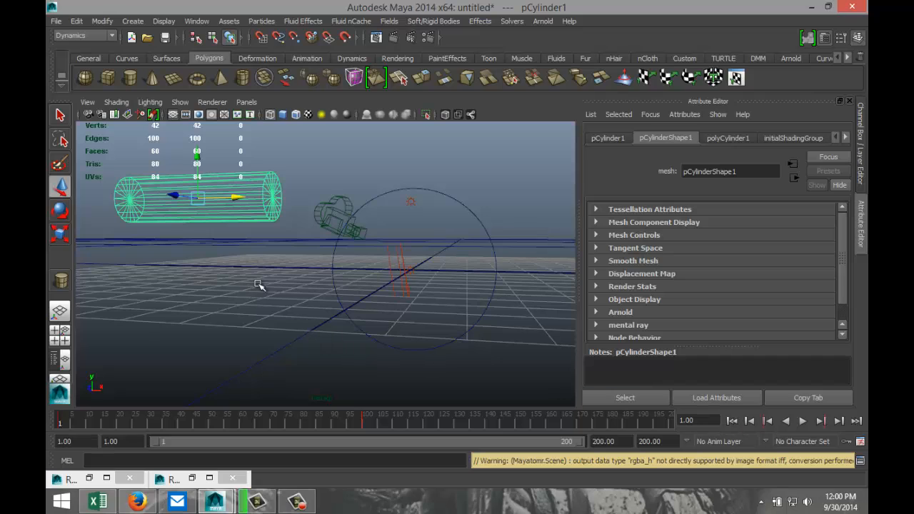
mouse_move(255, 275)
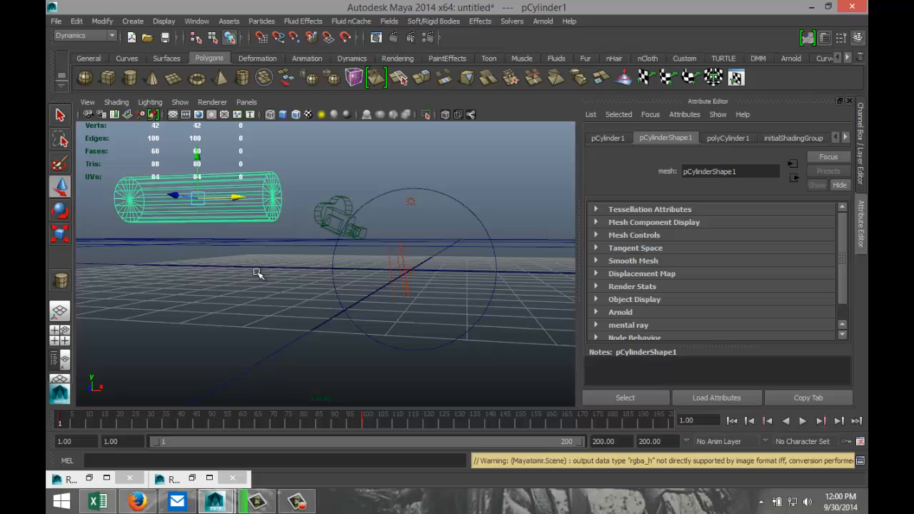
mouse_move(245, 283)
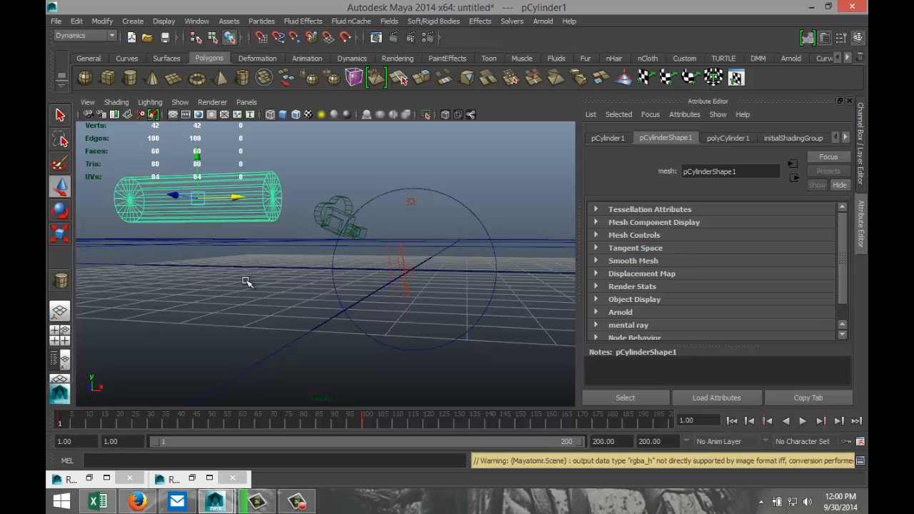
mouse_move(268, 277)
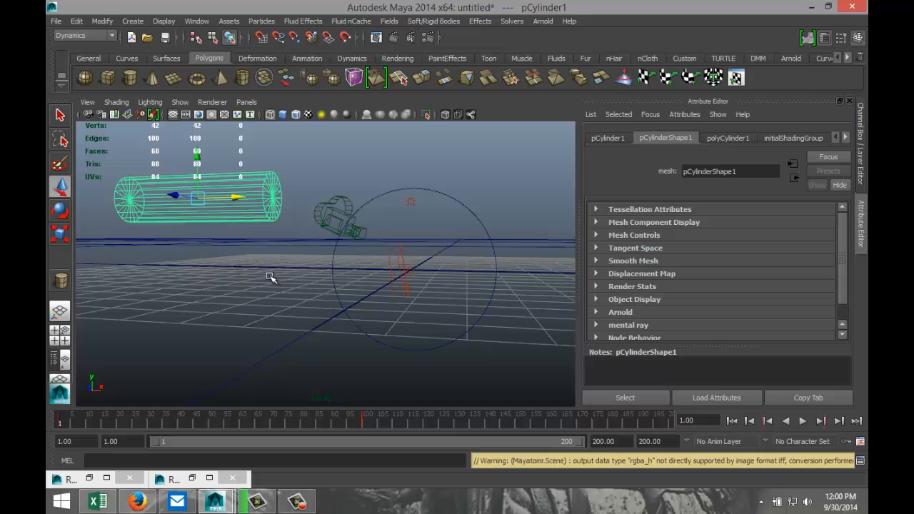
mouse_move(254, 314)
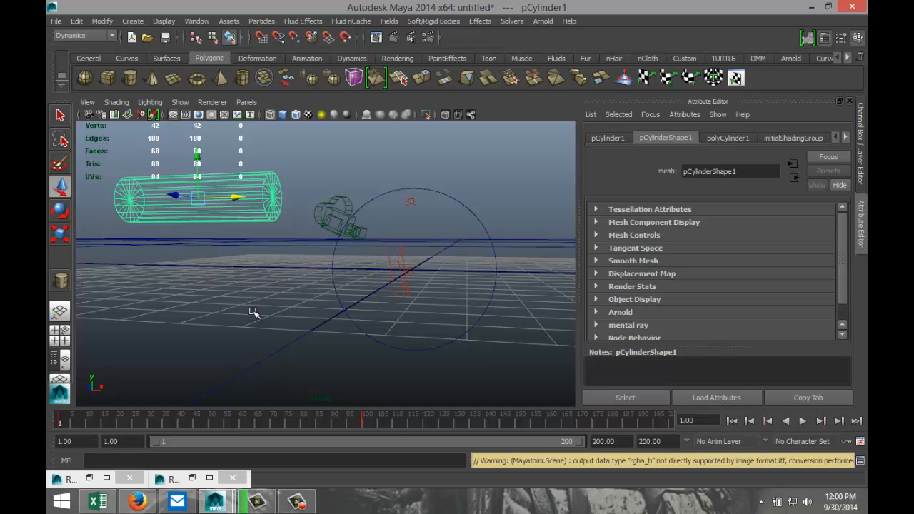
mouse_move(97, 74)
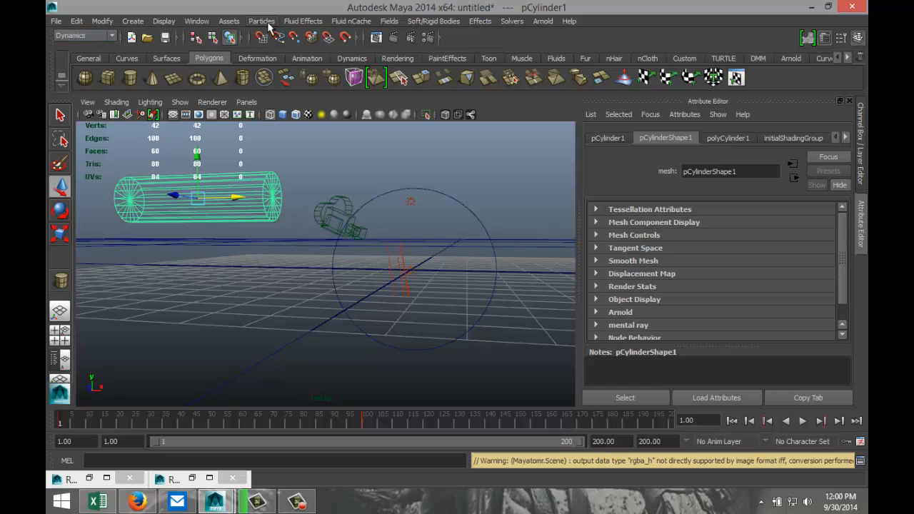
Create a particle emitter via Particles > Create Emitter and move it toward the cylinder.
click(261, 20)
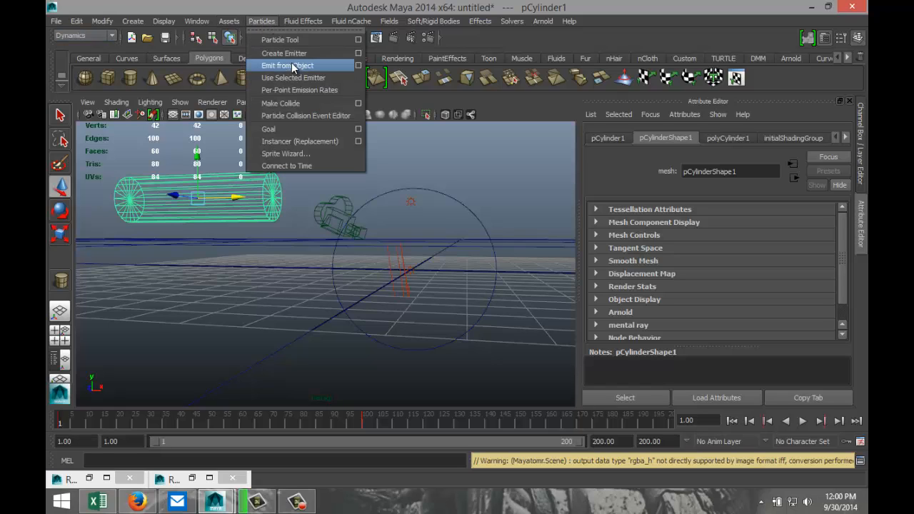
click(287, 66)
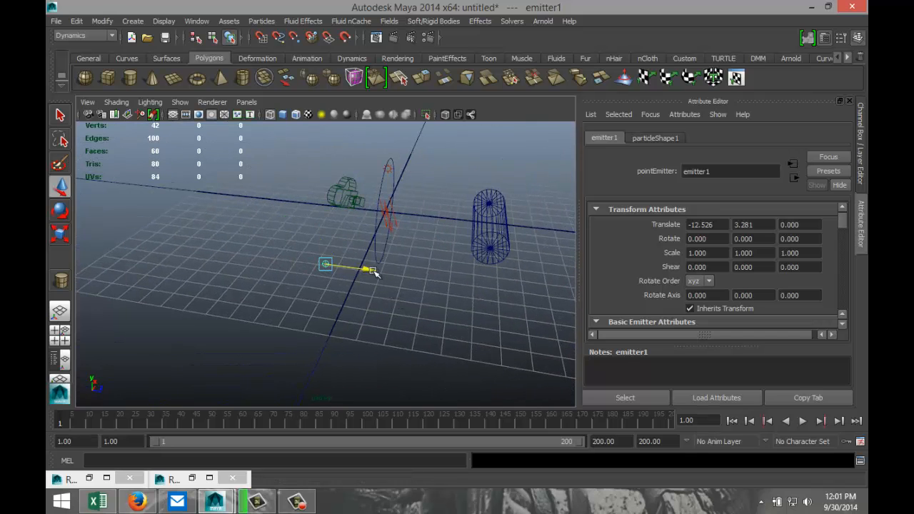
drag(326, 265, 496, 316)
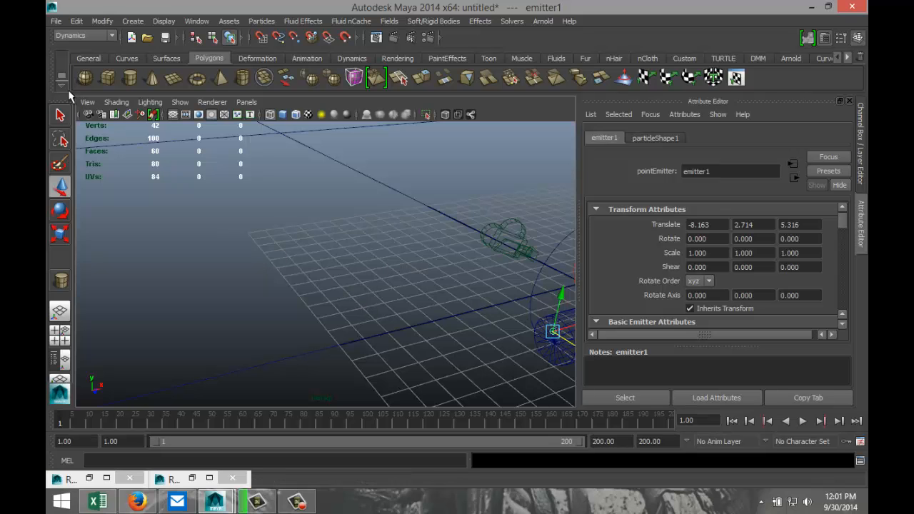
Restore the underwater camera, place emitter1 at the cylinder's end and preview the particle trail.
click(87, 102)
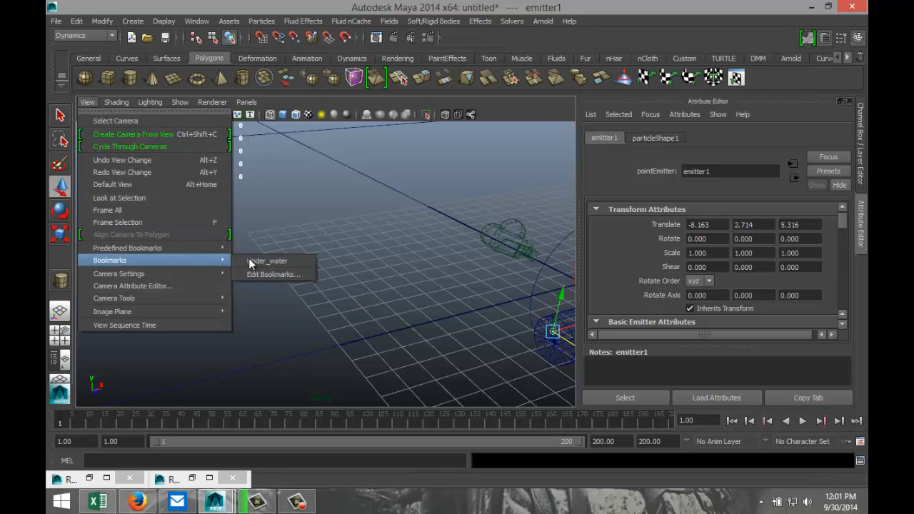
click(266, 260)
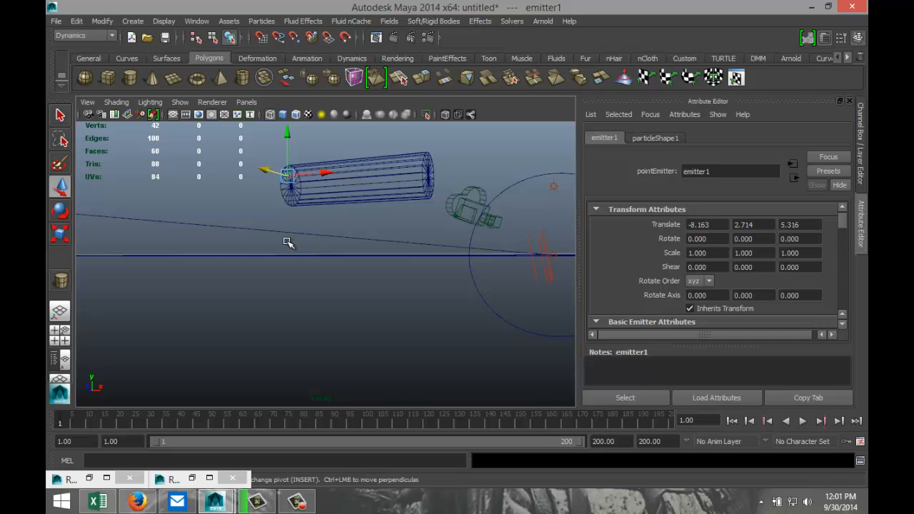
drag(285, 243, 560, 388)
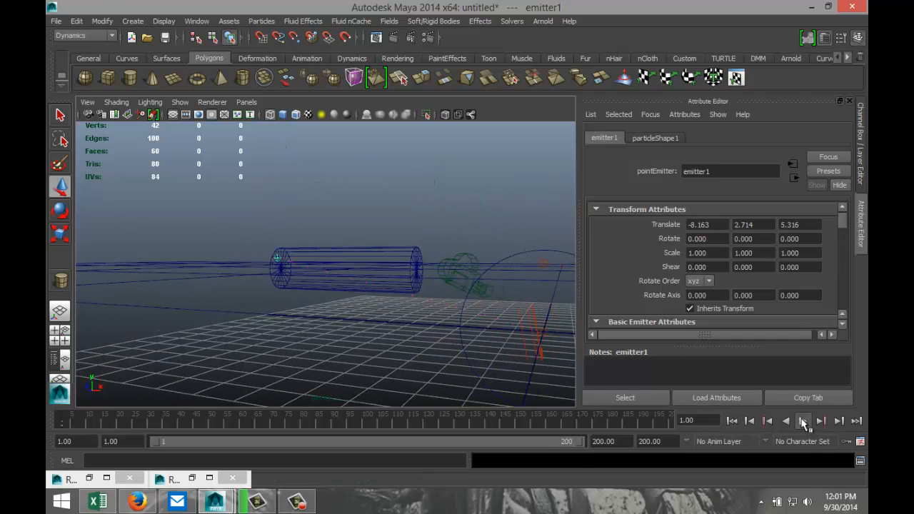
click(810, 420)
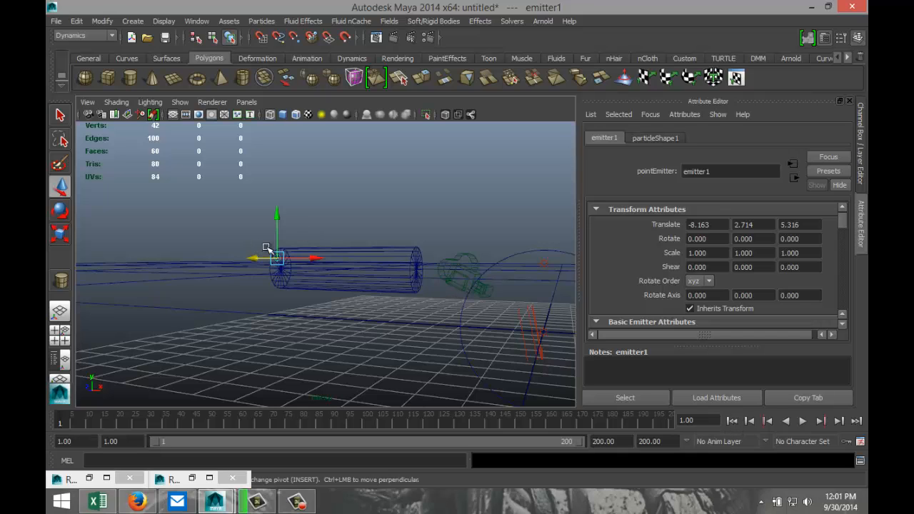
mouse_move(377, 254)
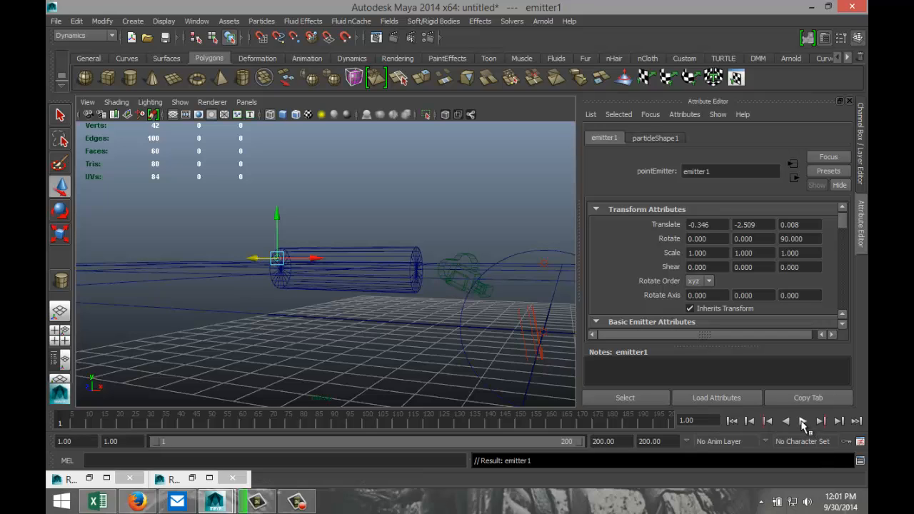
mouse_move(807, 425)
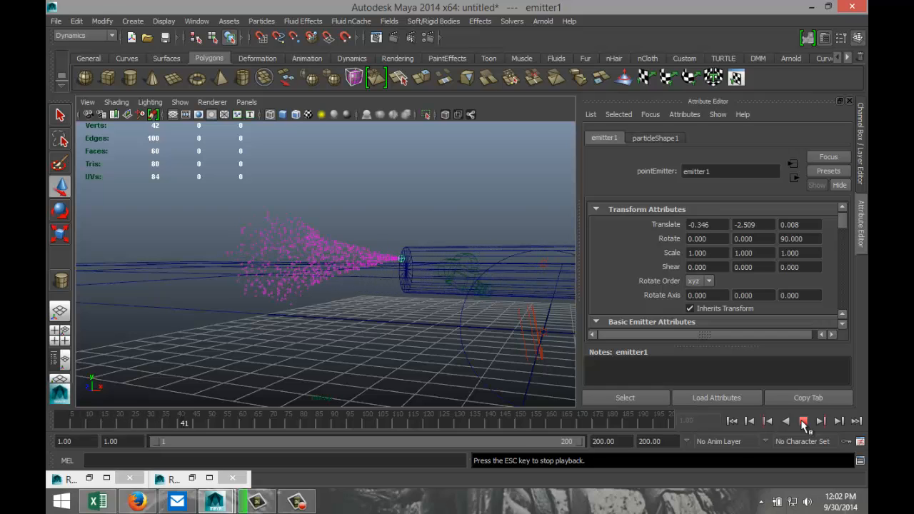
click(813, 422)
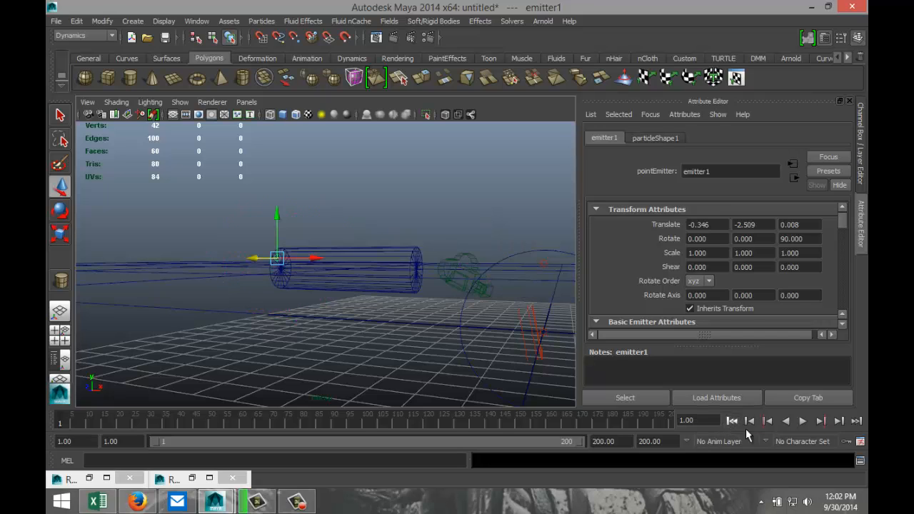
Rewind, add a Fields > Gravity field to particle1 and play to watch the particles fall.
click(828, 427)
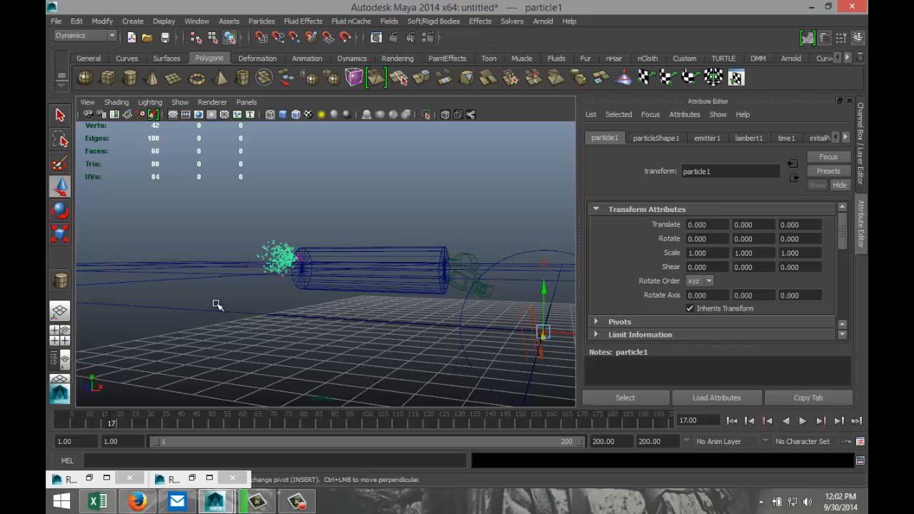
mouse_move(489, 295)
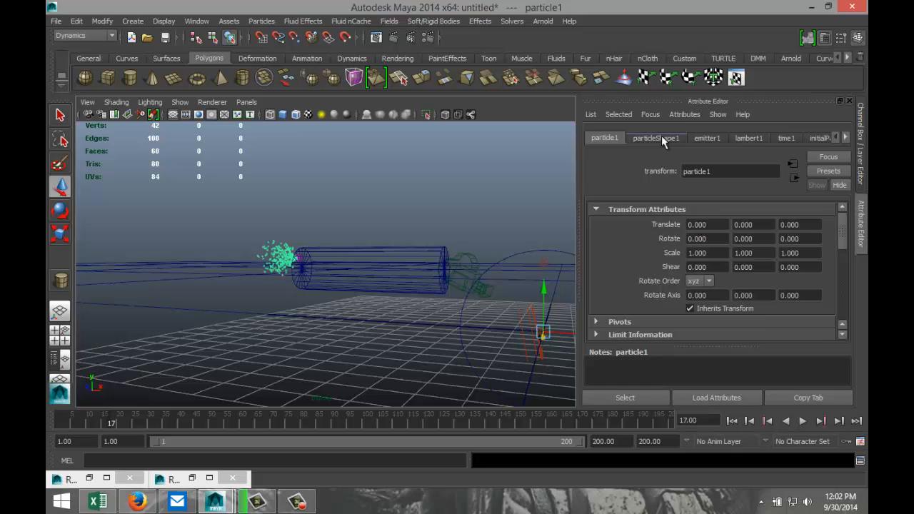
click(656, 137)
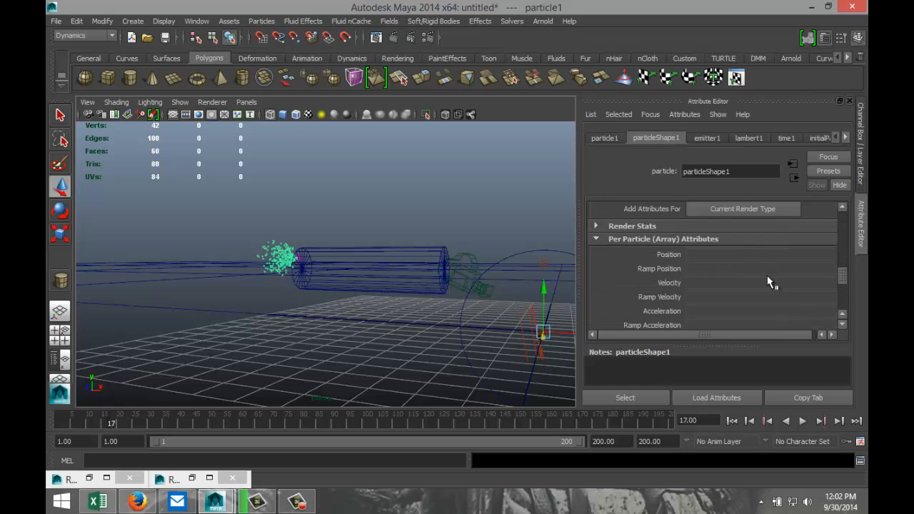
click(606, 137)
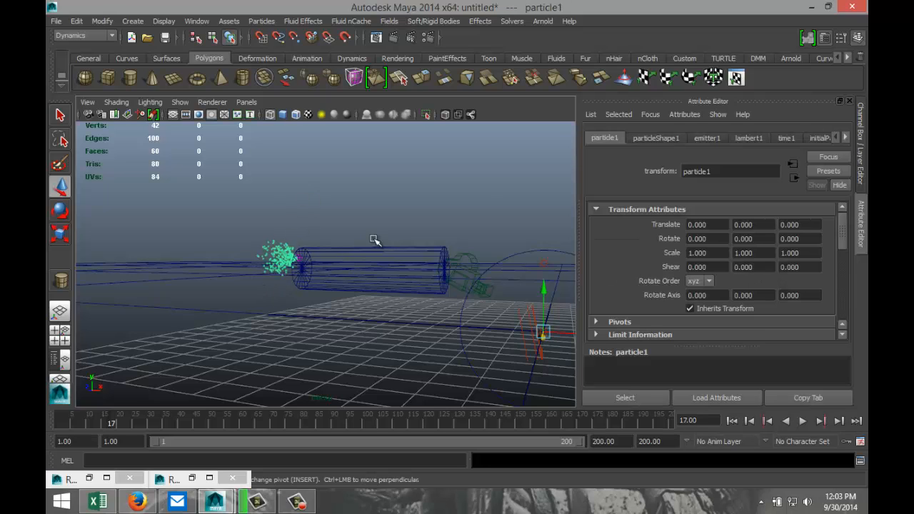
click(387, 22)
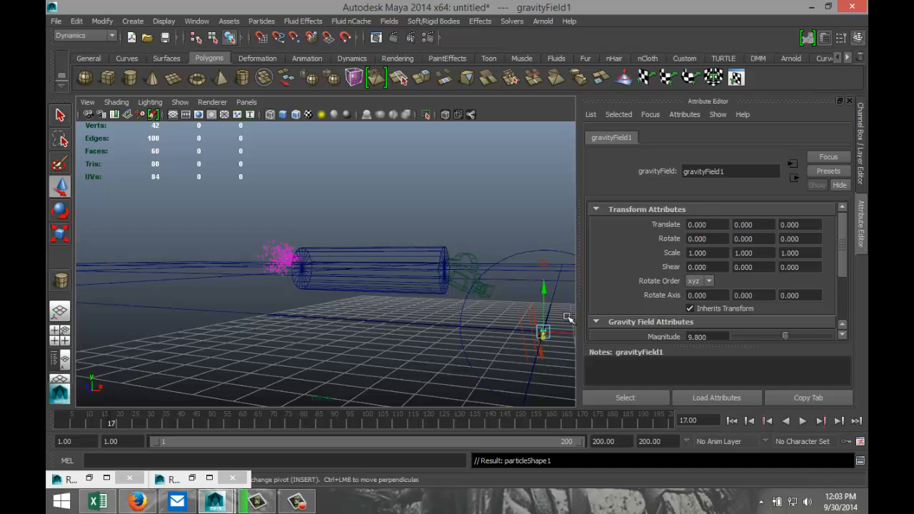
mouse_move(731, 431)
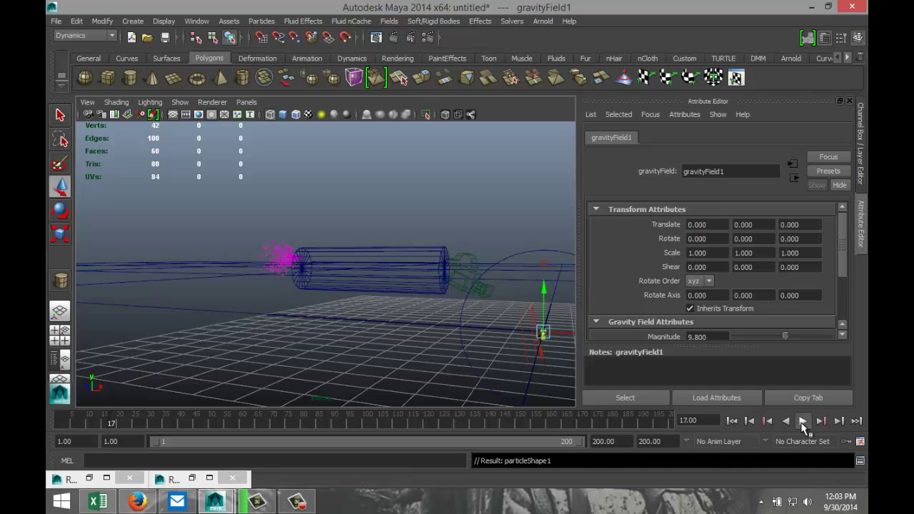
click(826, 425)
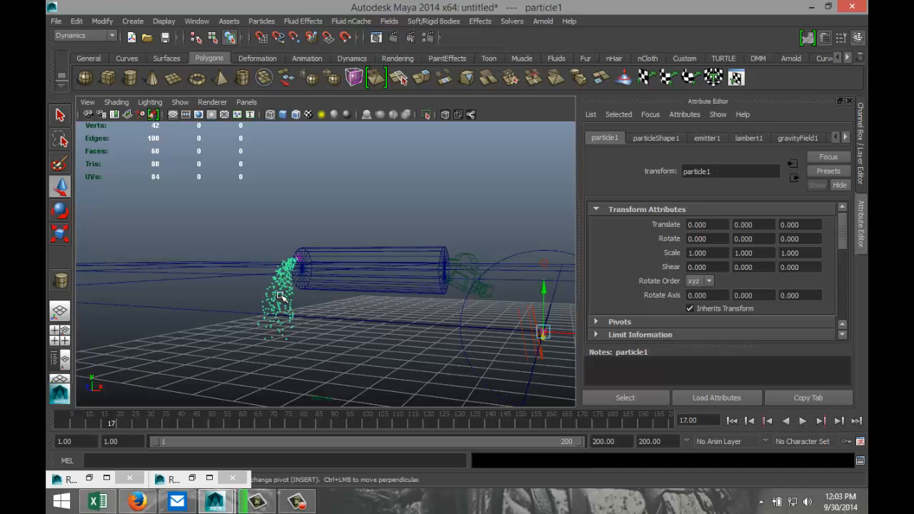
mouse_move(771, 219)
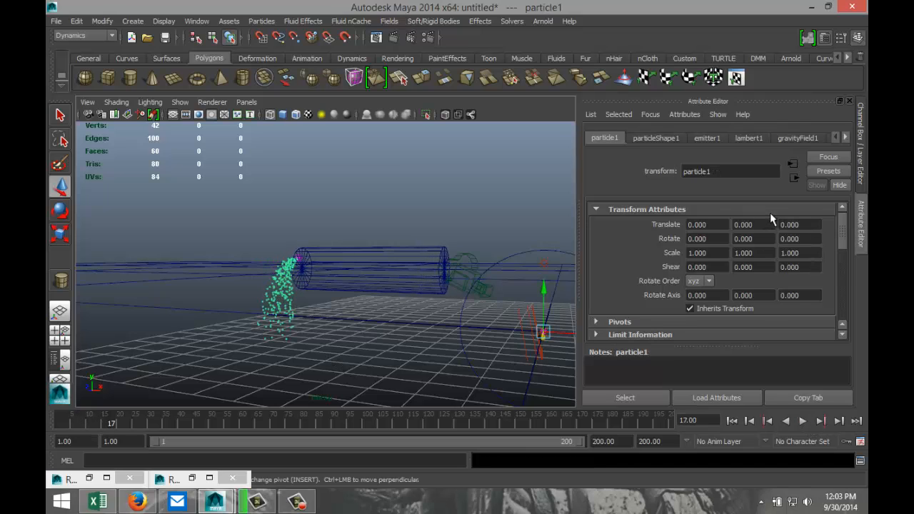
Set gravityField1 Direction Y from -1.000 to 1.000 so bubbles rise, play to test, then rewind.
click(798, 137)
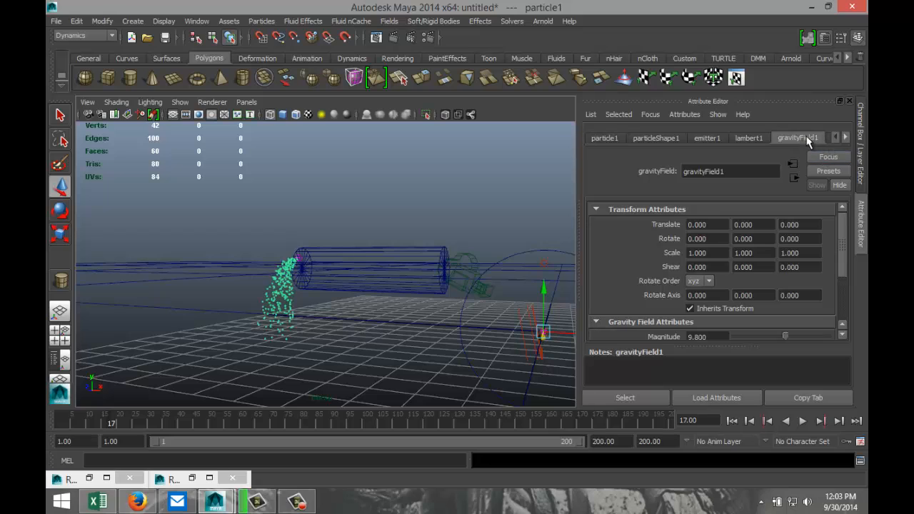
scroll(down, 3)
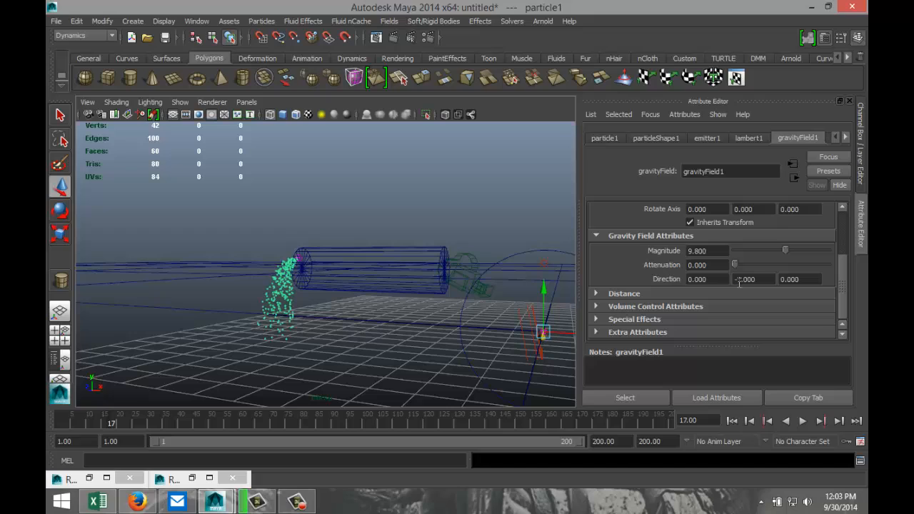
text(-1.000)
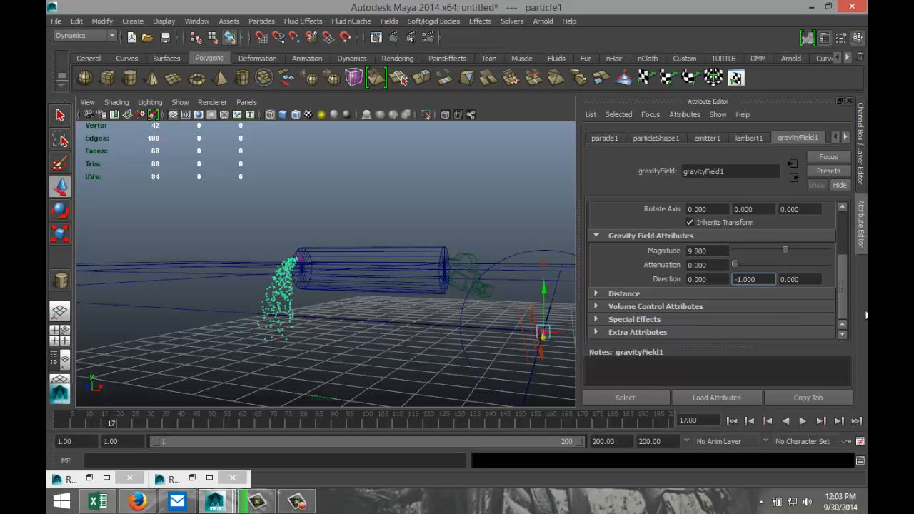
text(1.000)
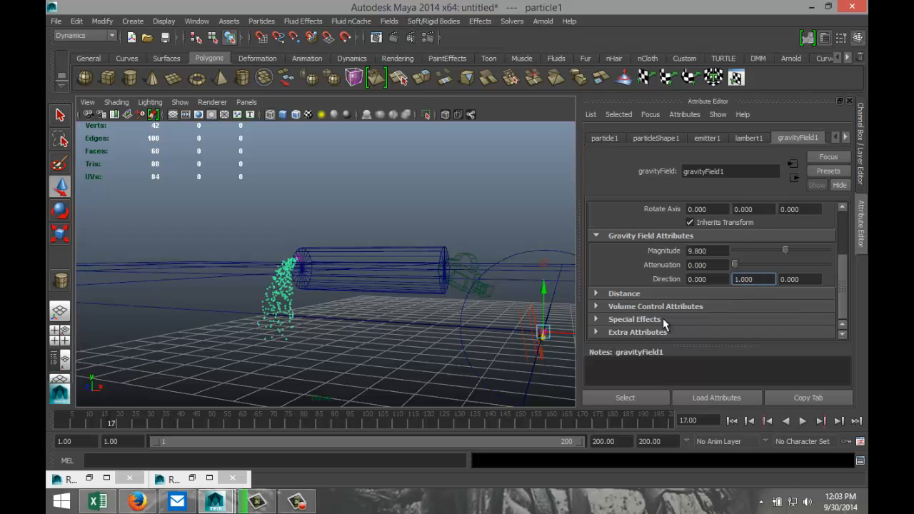
mouse_move(740, 428)
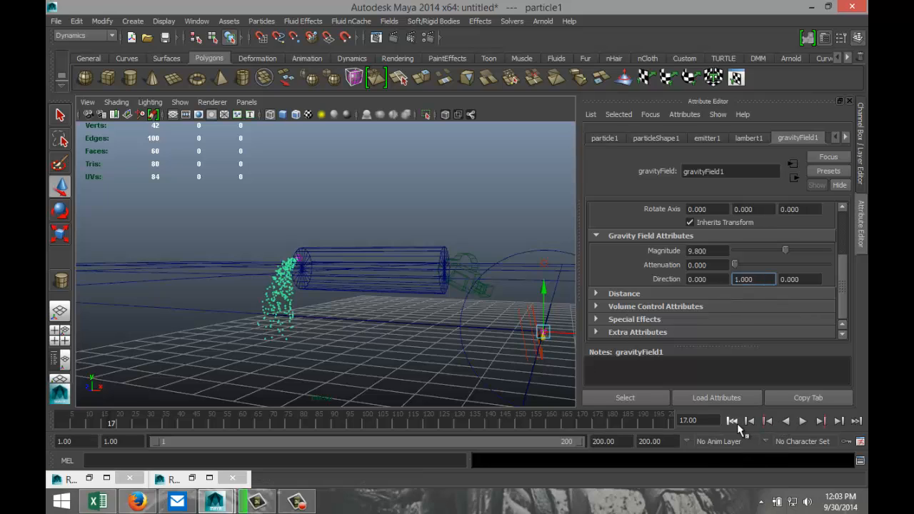
click(731, 421)
text(-1.000)
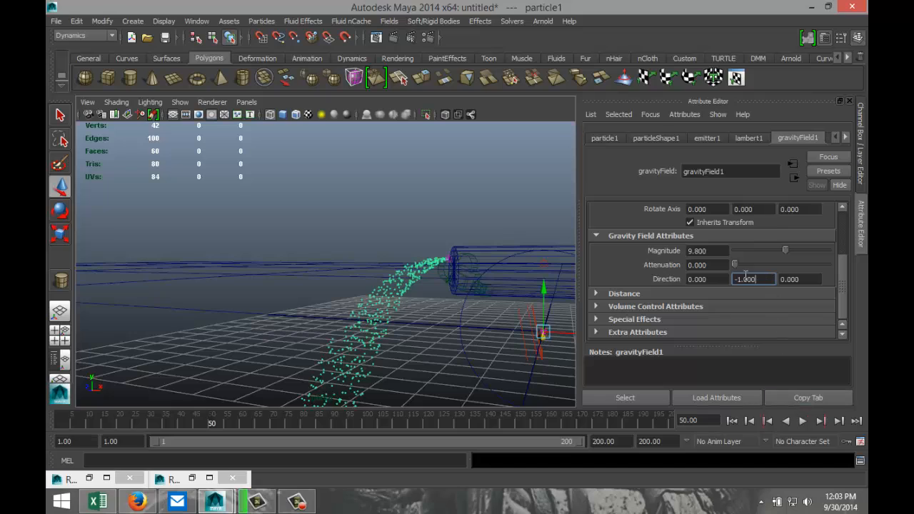
text(1)
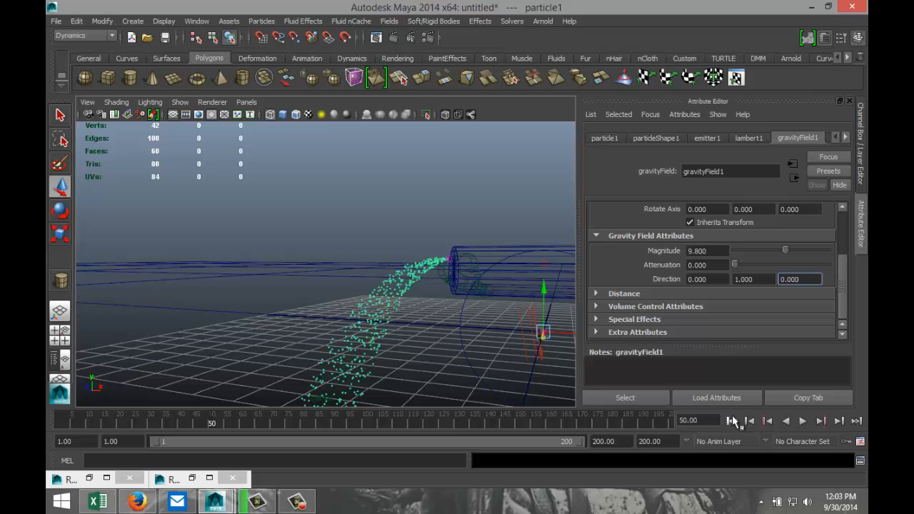
click(831, 419)
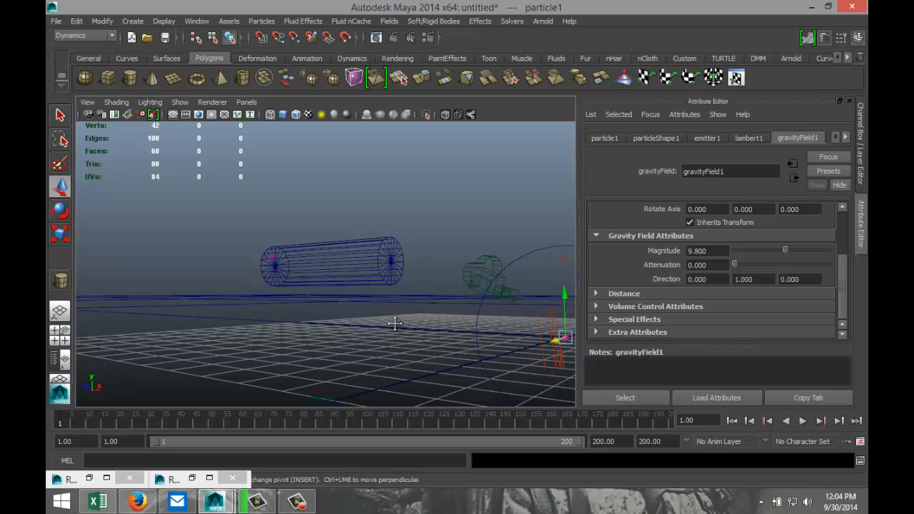
Play the animation twice from the saved under_water camera bookmark.
click(87, 103)
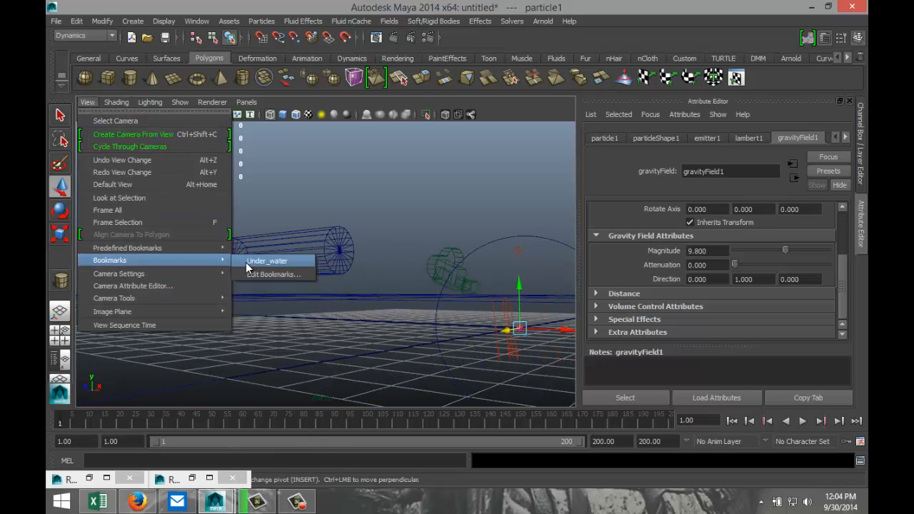
click(266, 259)
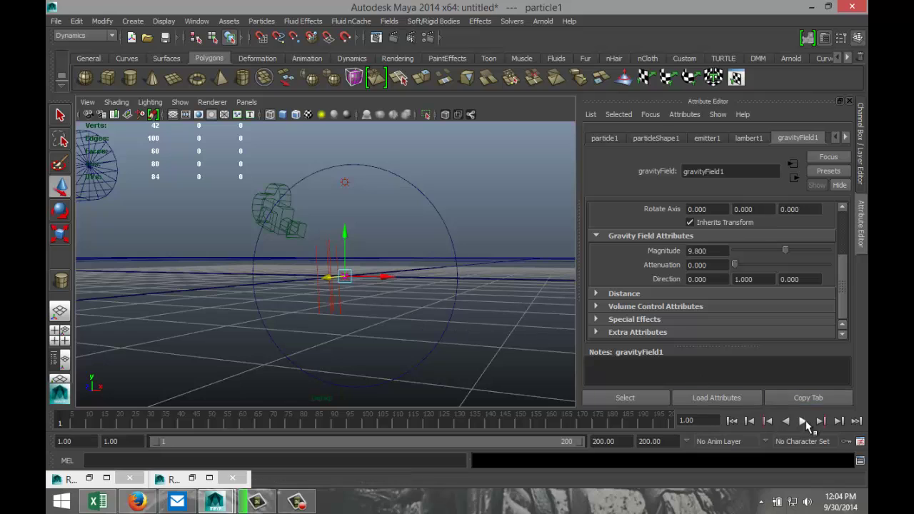
click(827, 425)
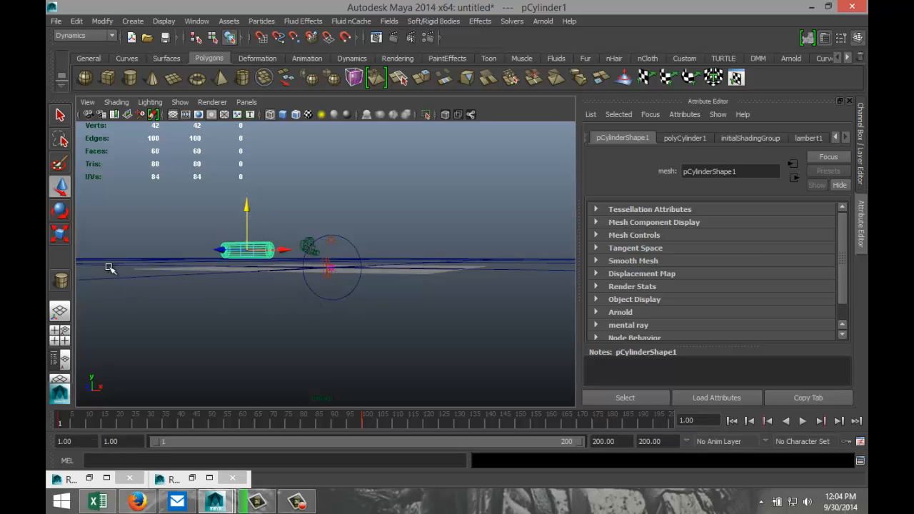
click(87, 101)
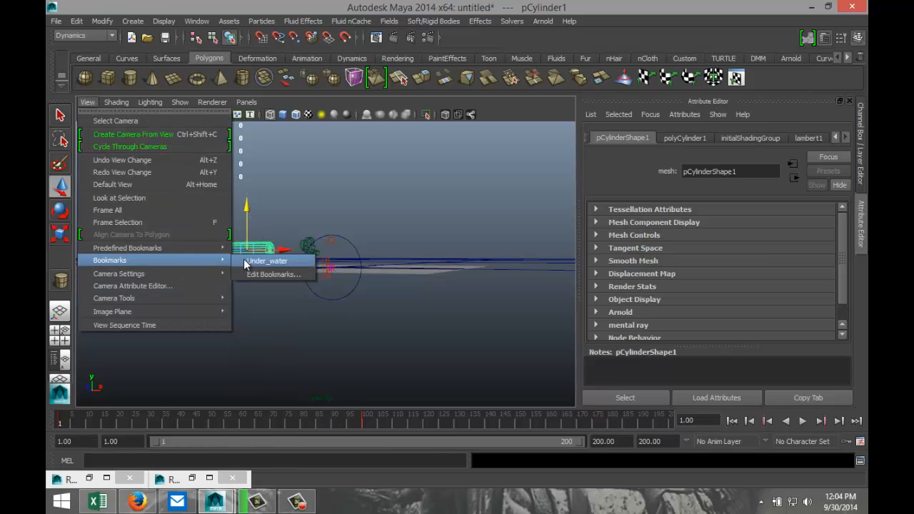
click(266, 260)
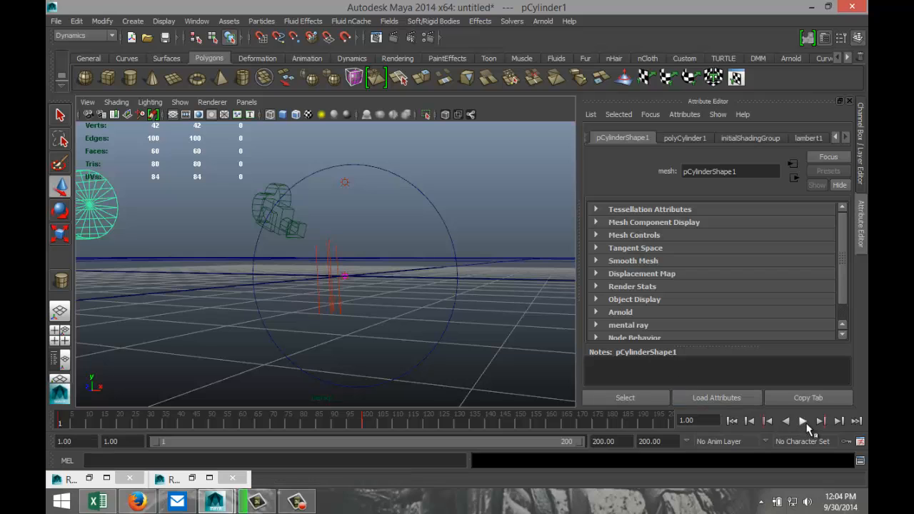
click(823, 420)
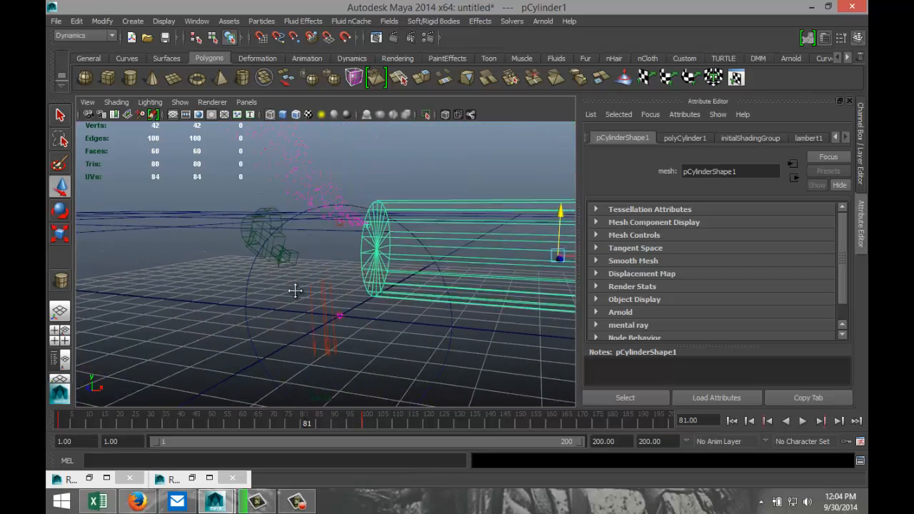
Tumble the camera in close beside the cylinder and step back a couple of frames.
drag(295, 292, 380, 344)
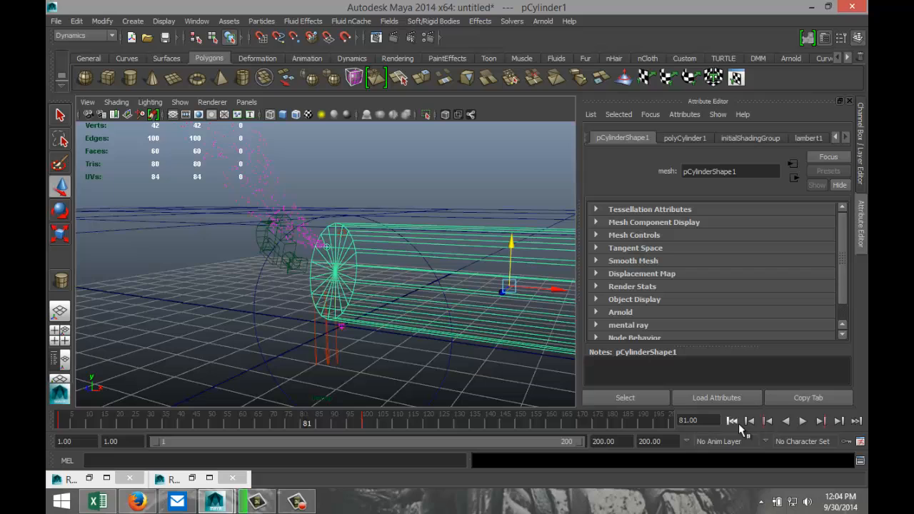
click(831, 421)
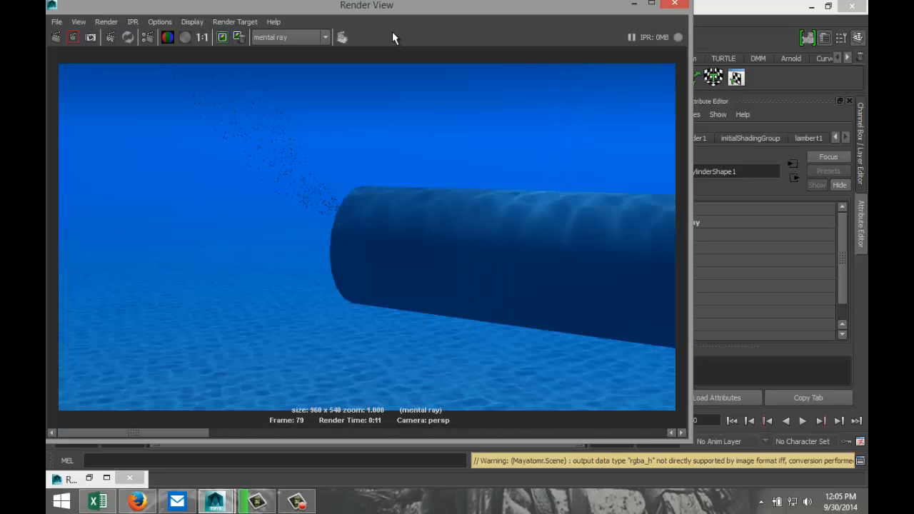
mouse_move(219, 307)
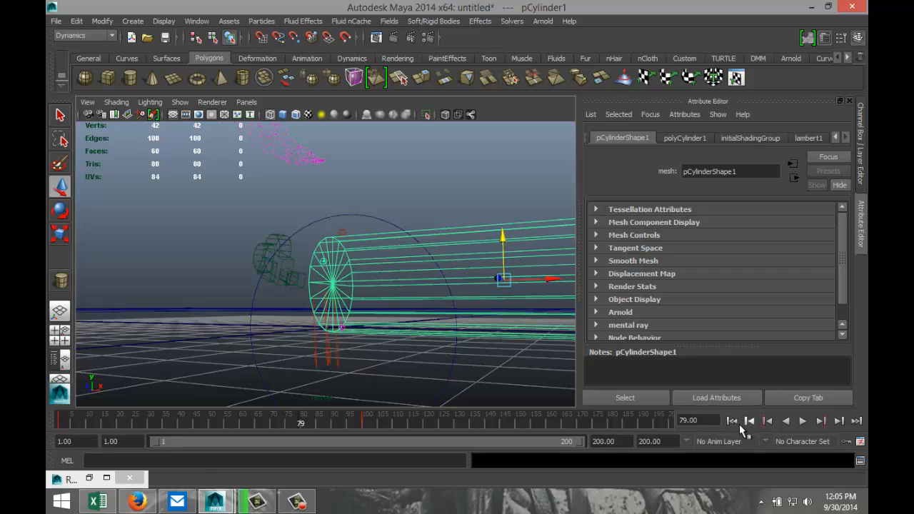
click(733, 421)
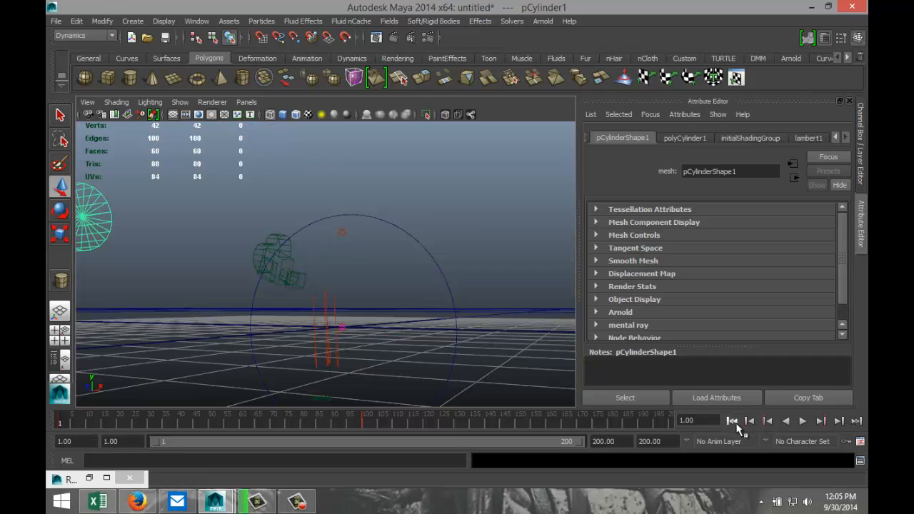
mouse_move(822, 425)
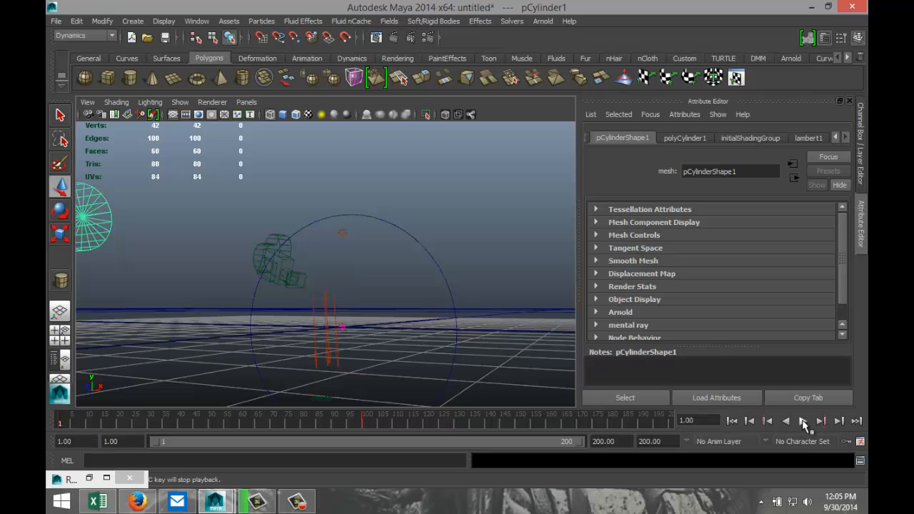
click(830, 421)
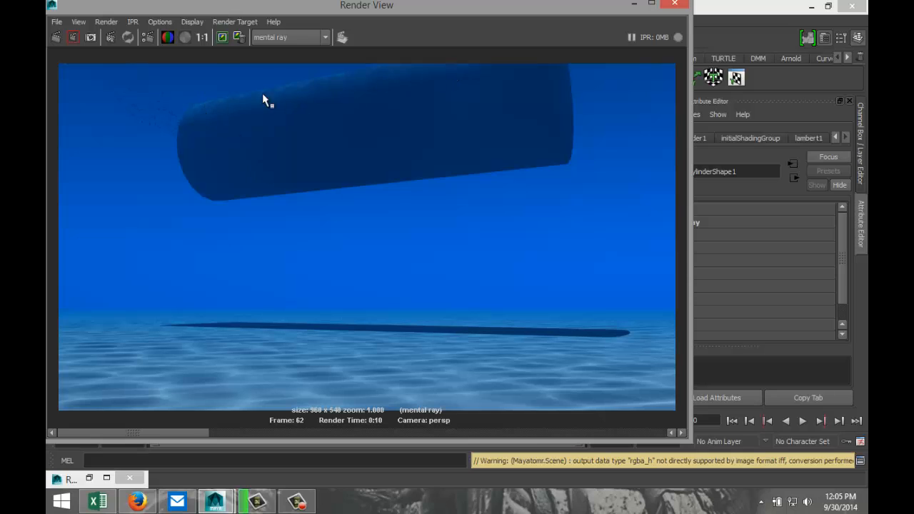
mouse_move(160, 124)
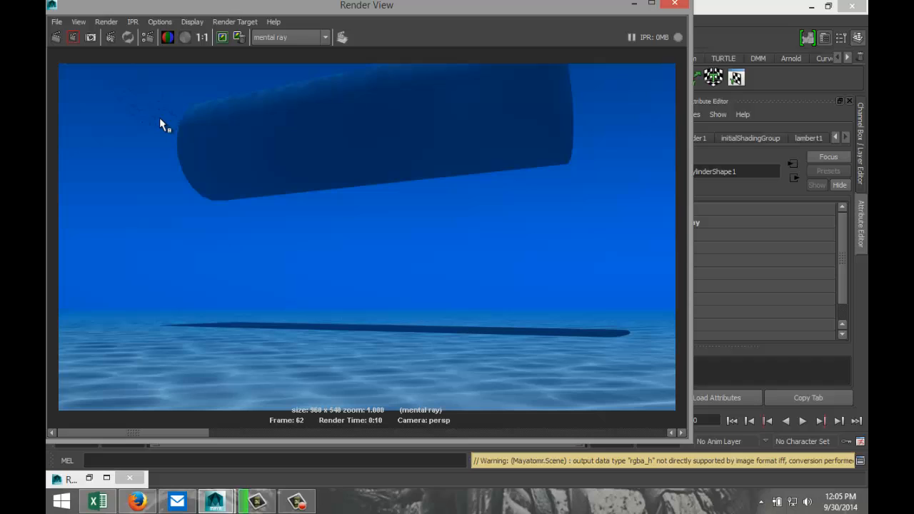
mouse_move(171, 117)
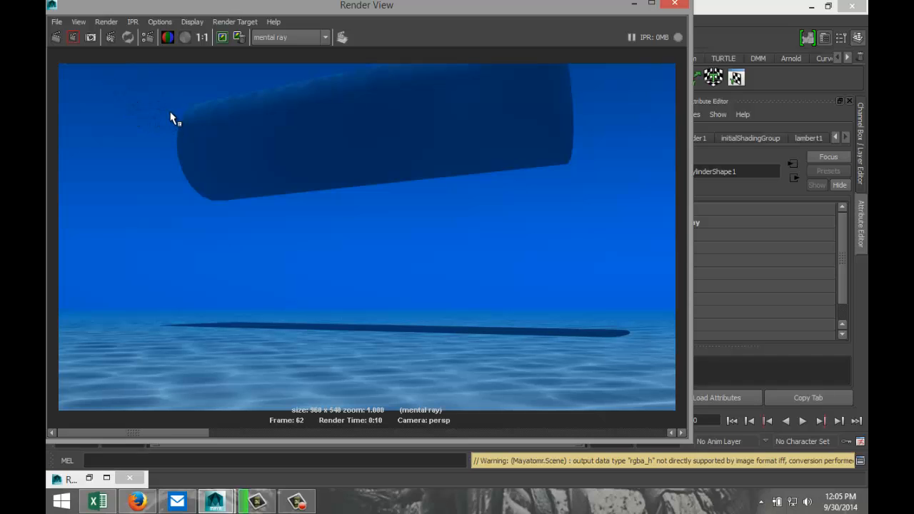
mouse_move(112, 82)
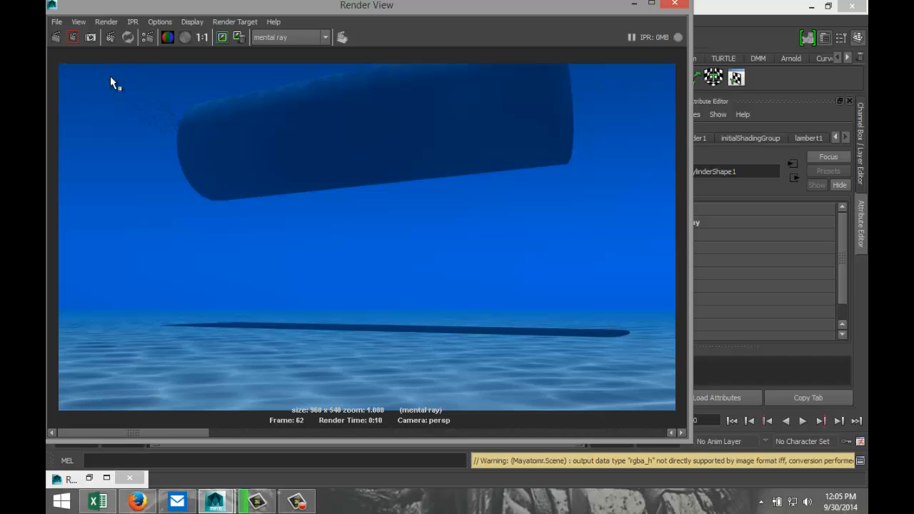